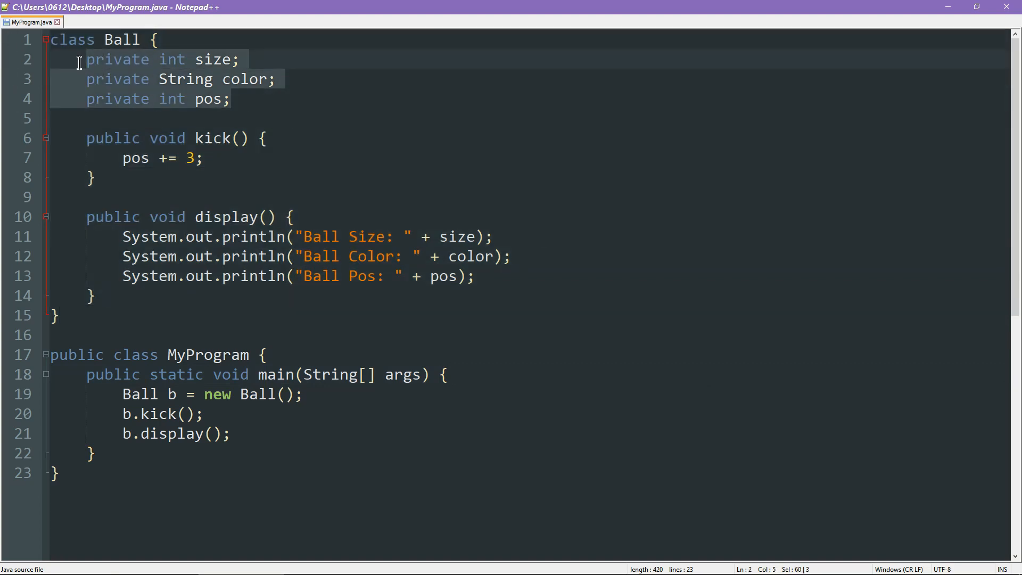
mouse_move(408, 127)
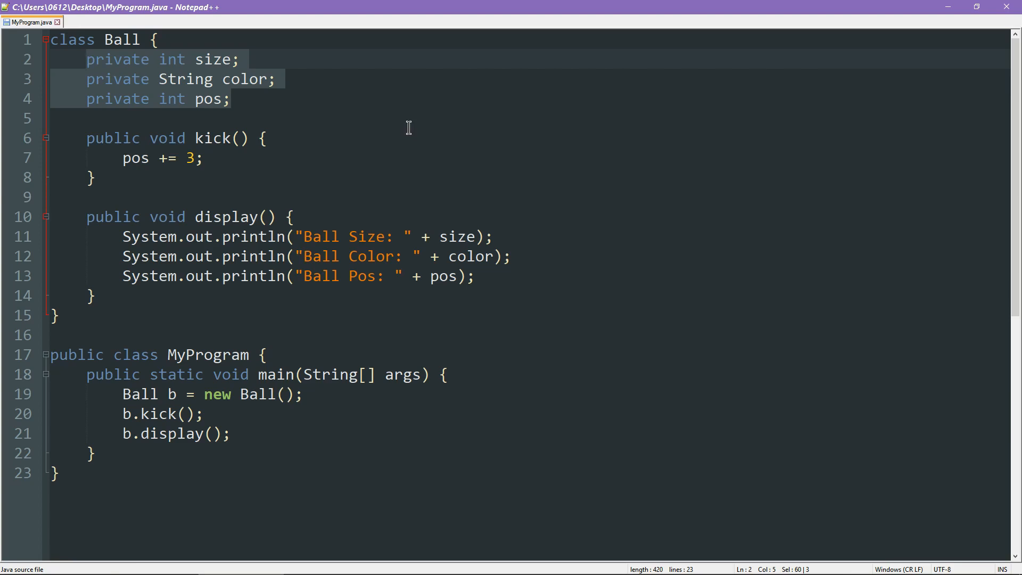
mouse_move(383, 125)
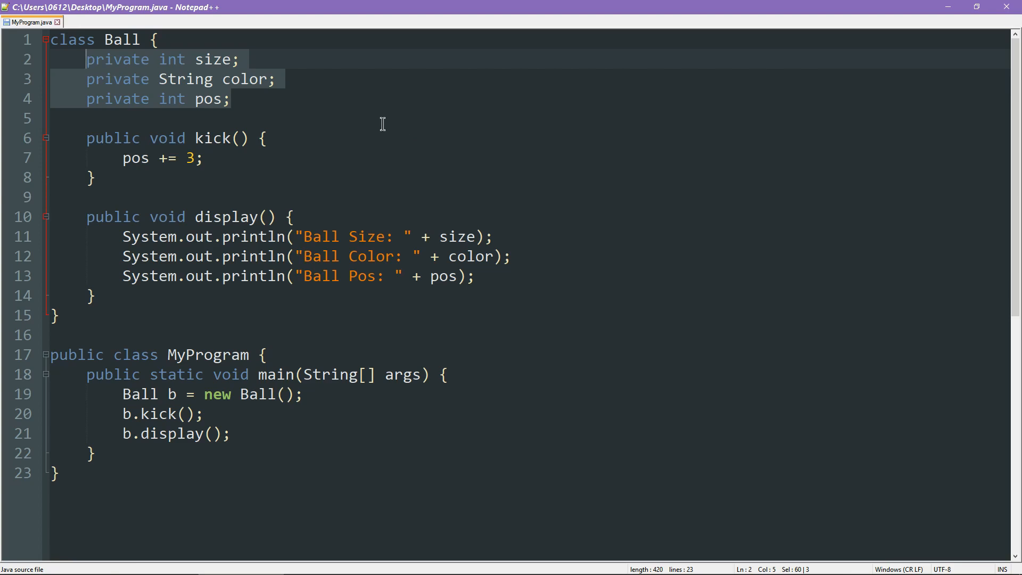
Write public int getSize() { return size; } below the field declarations.
key("Enter")
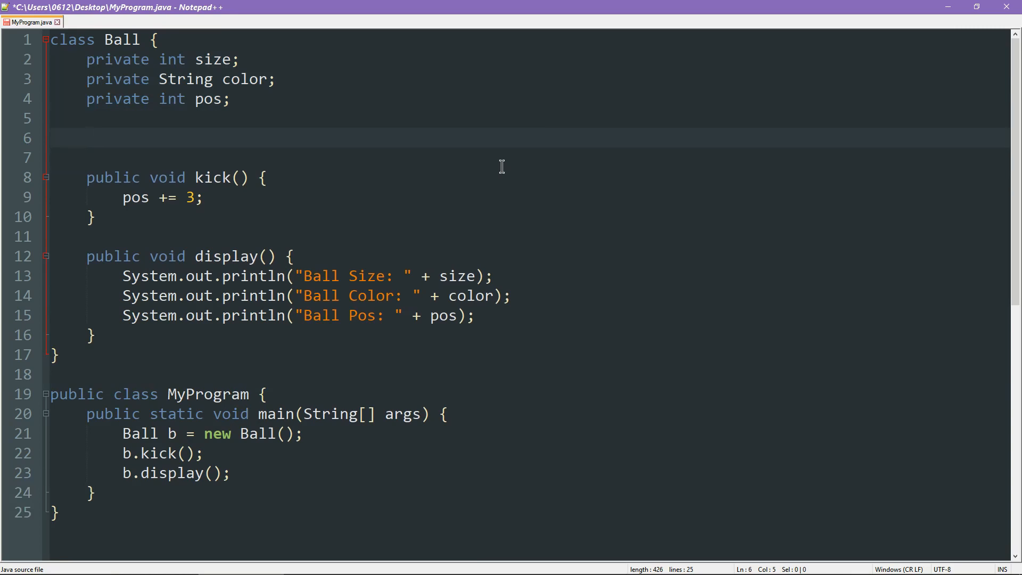
type("public")
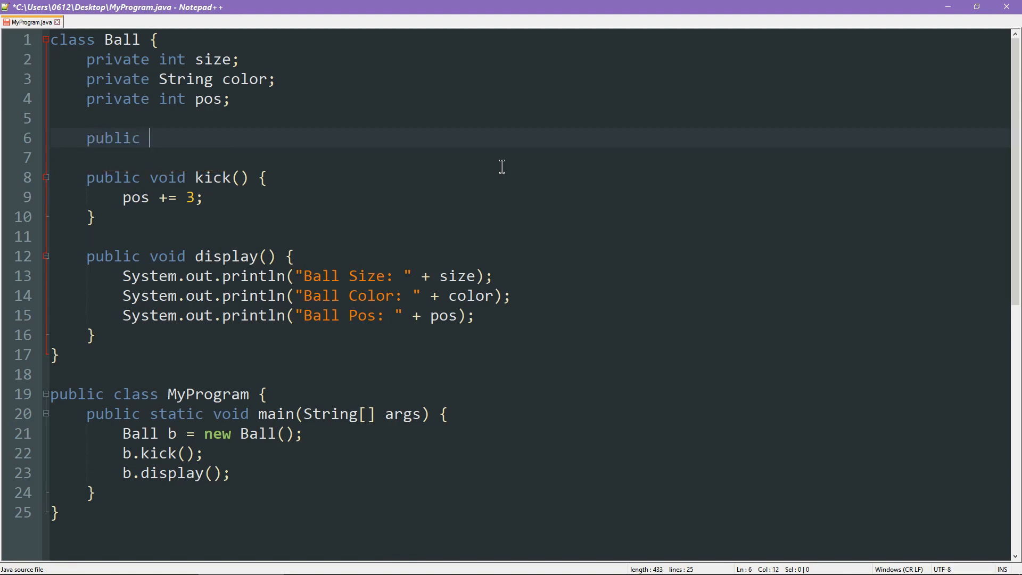
type("int")
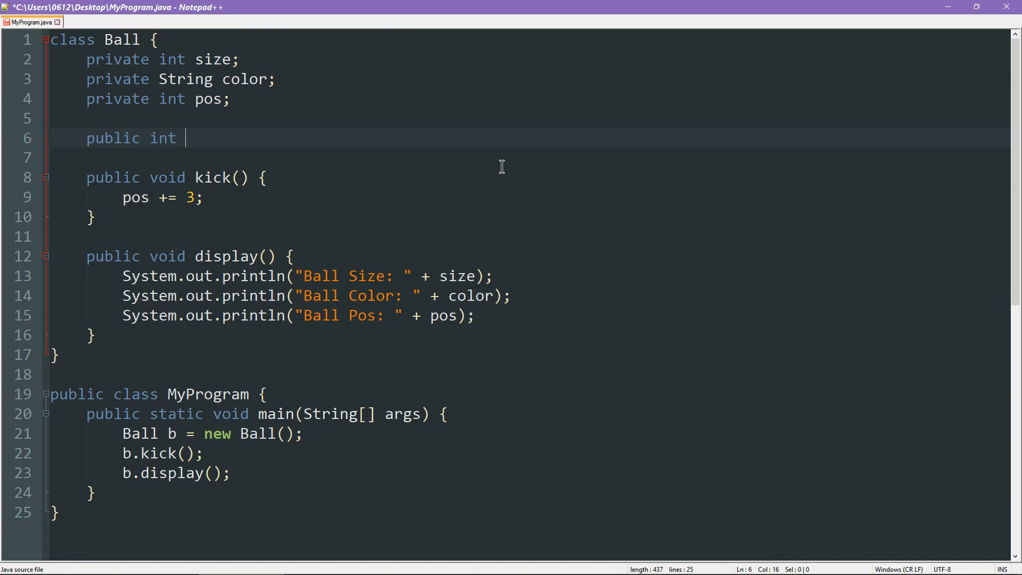
type("ge")
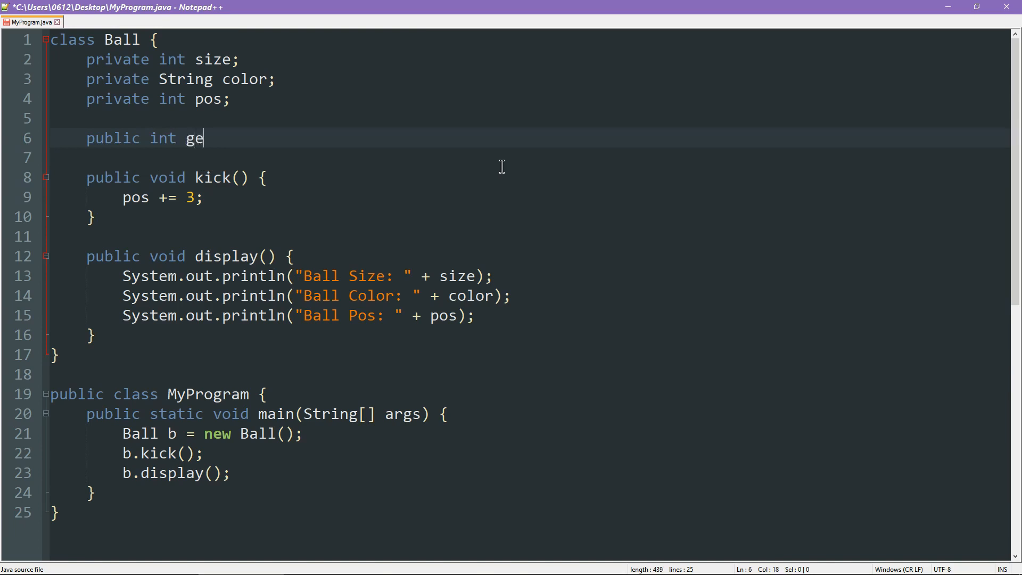
type("tSize() {")
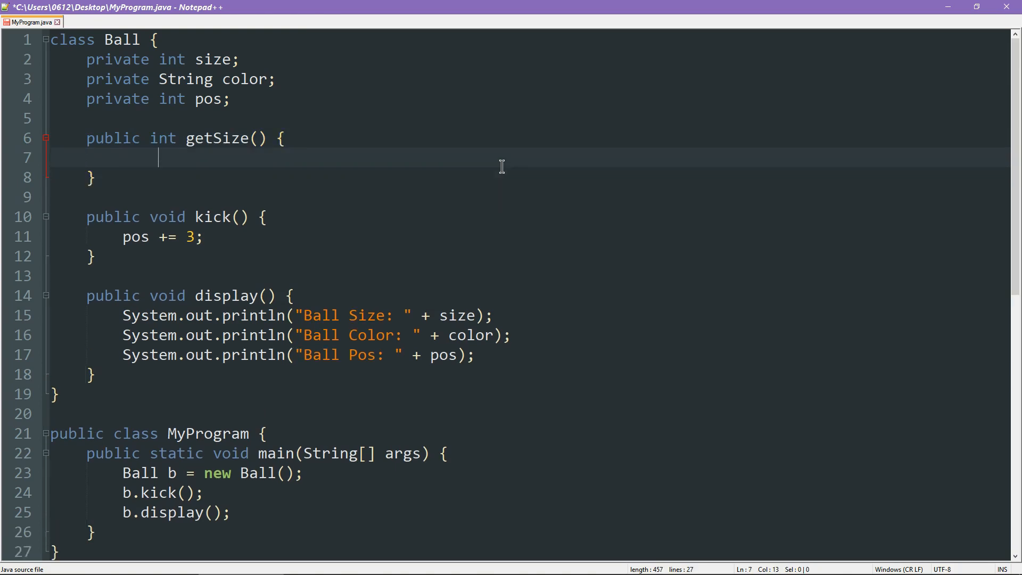
type("return s")
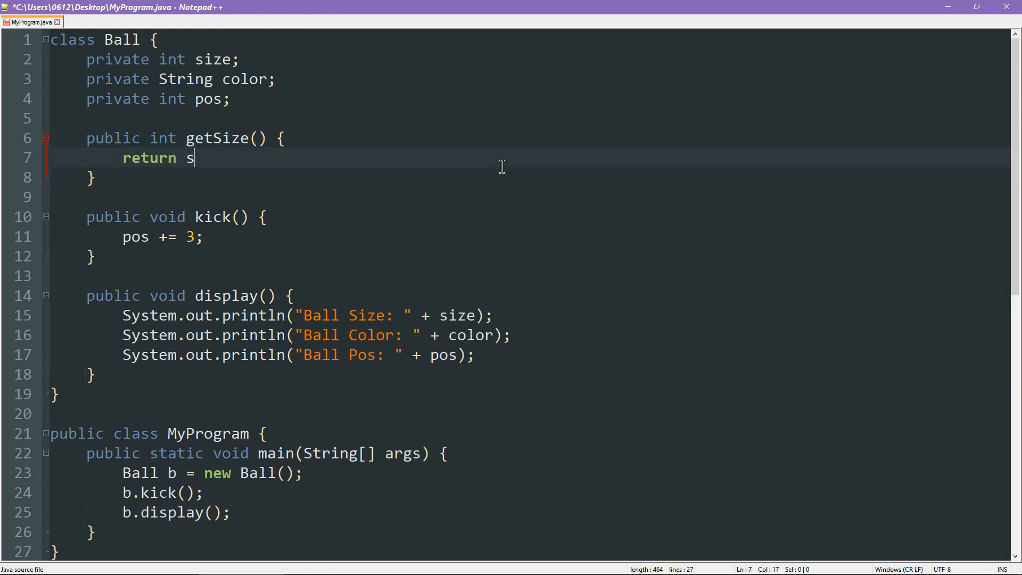
type("ize;")
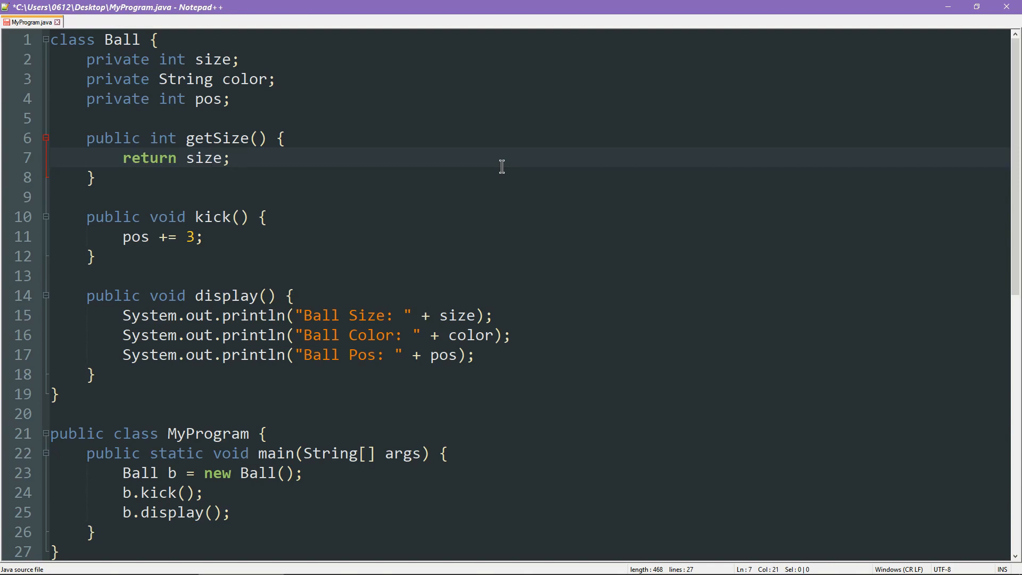
mouse_move(176, 178)
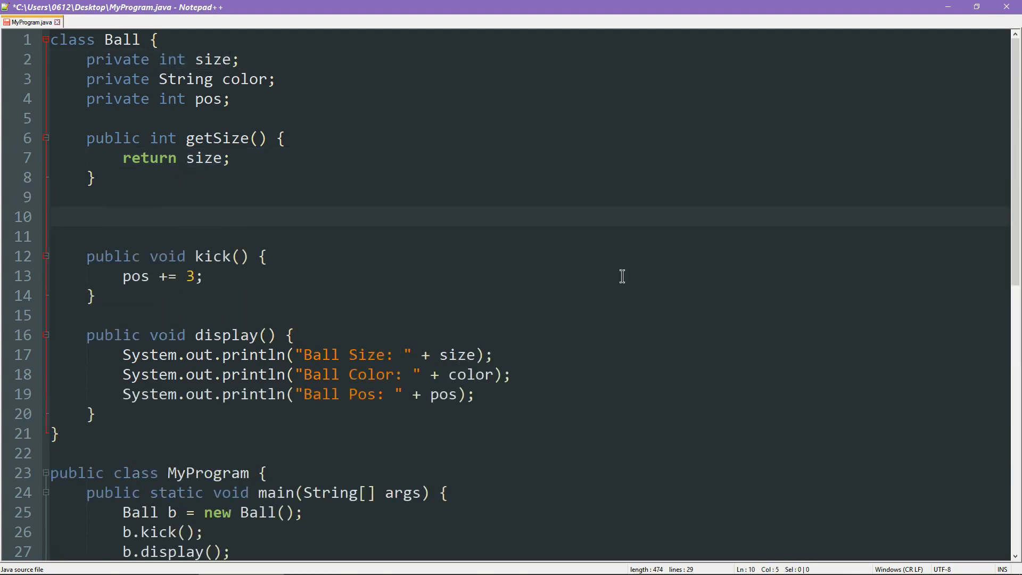
Write the getColor() and getPos() getters below getSize and save.
type("public String getColor() {")
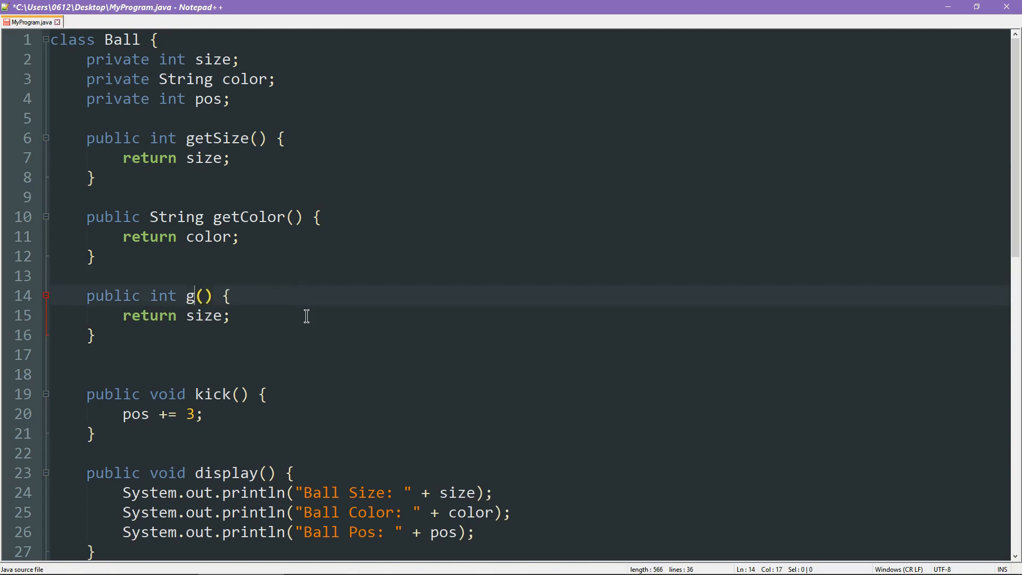
type("etPos")
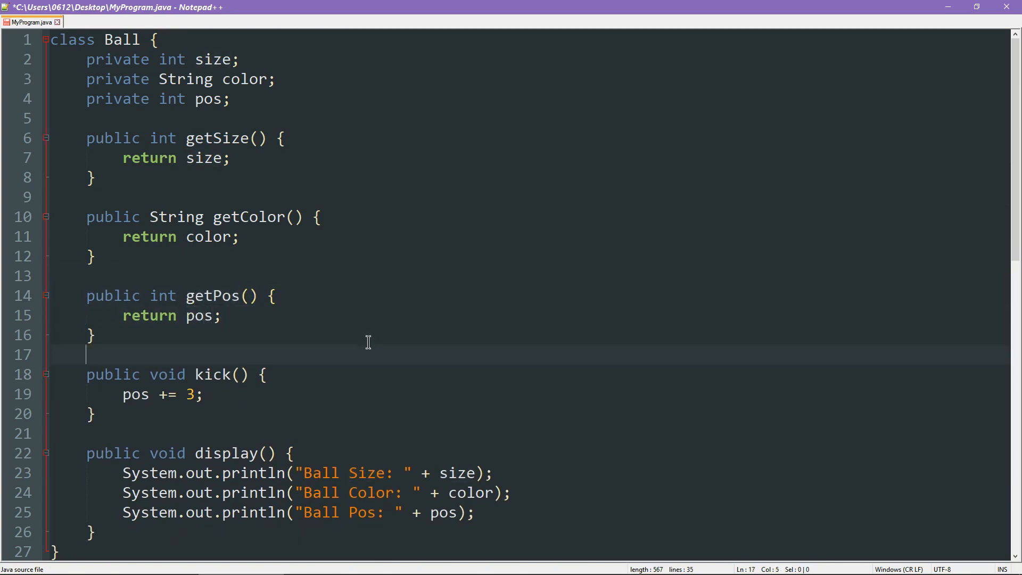
key("ctrl+s")
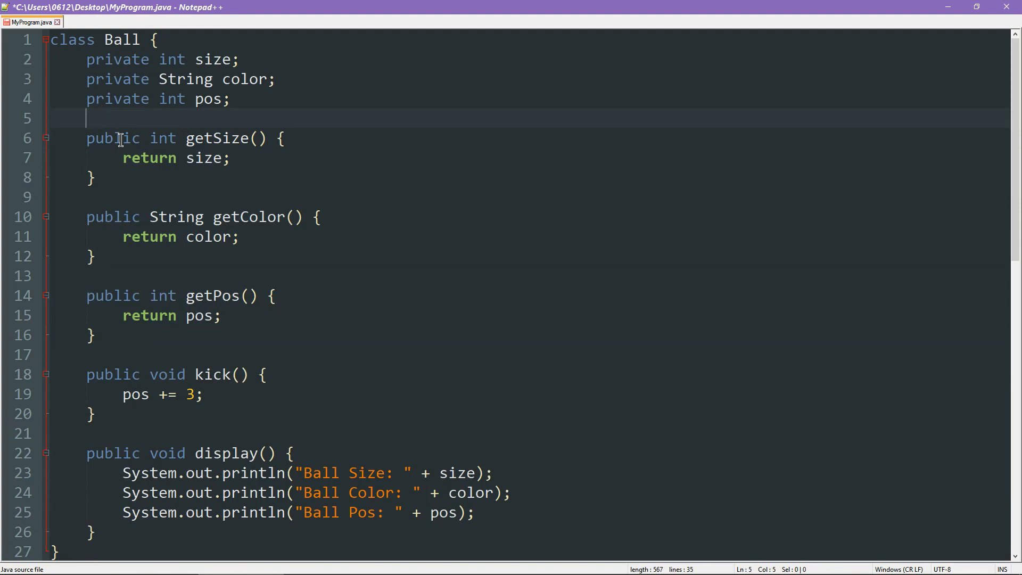
Label the getter group with a // Getter / Accessor comment.
type("// Getter / Acce")
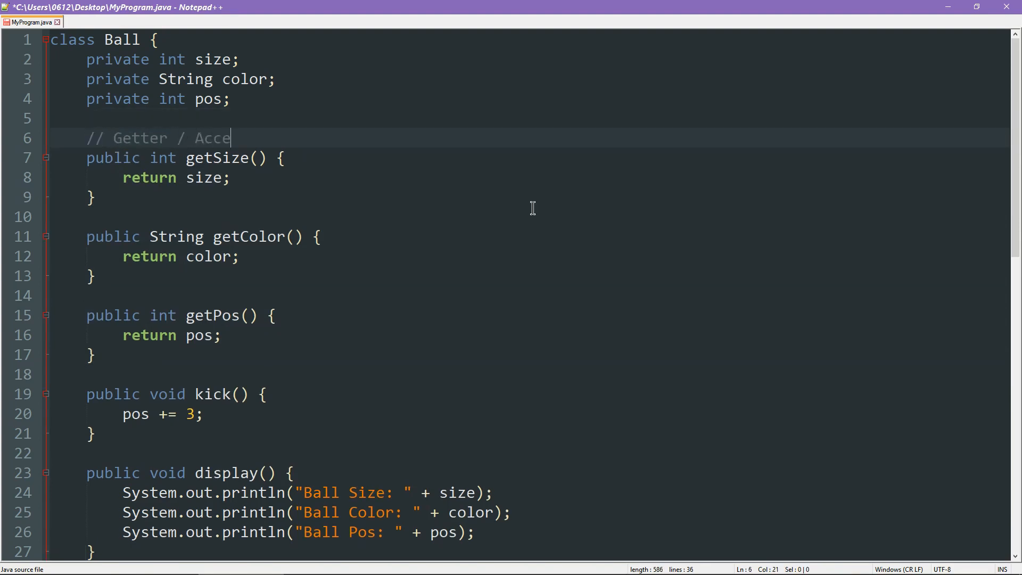
type("ssor")
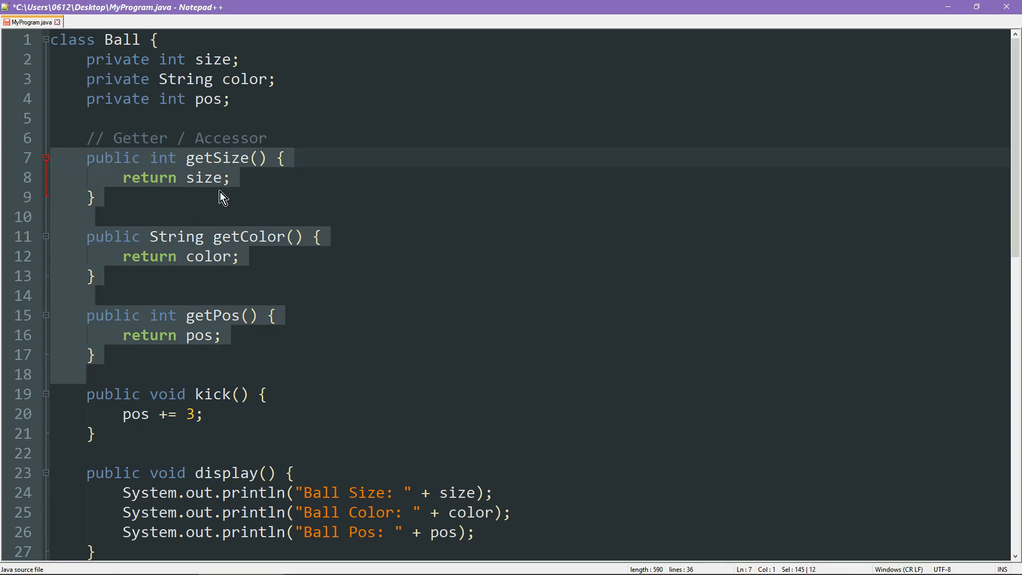
Replace b.display(); in main with System.out.println( b.getPos() );.
left_click(411, 374)
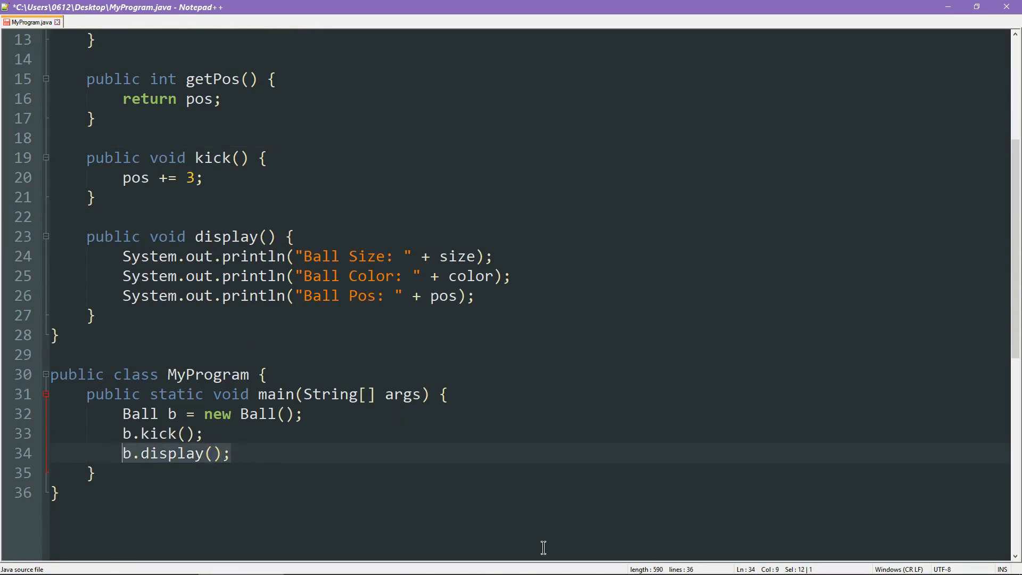
type("System.out.println(")
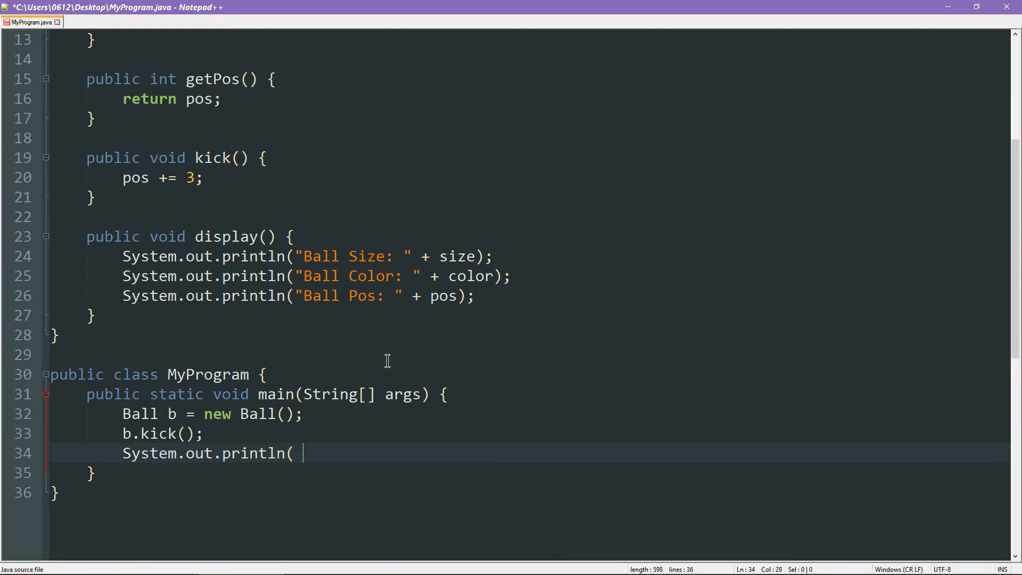
type("b.getPos() );")
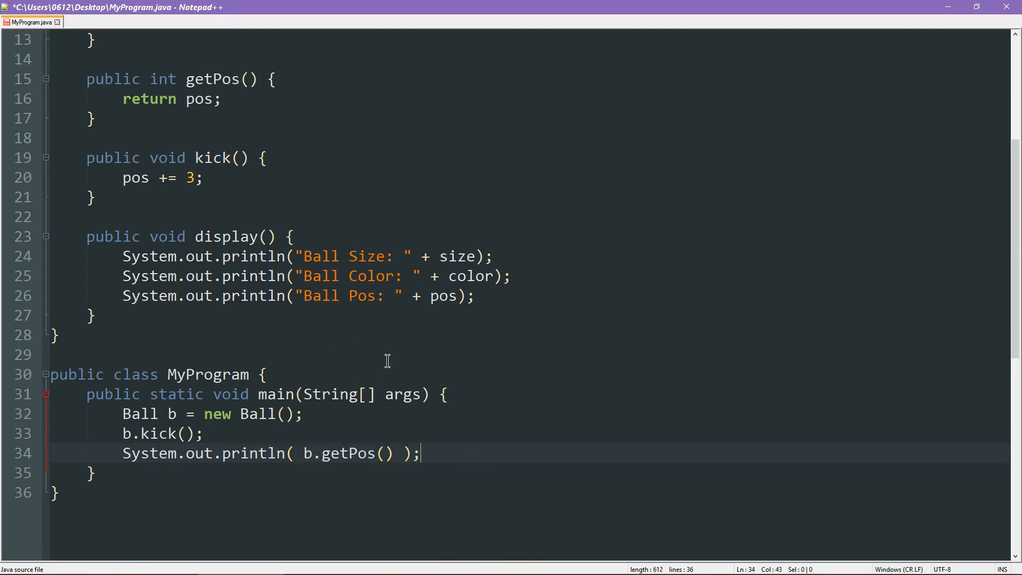
key("backspace")
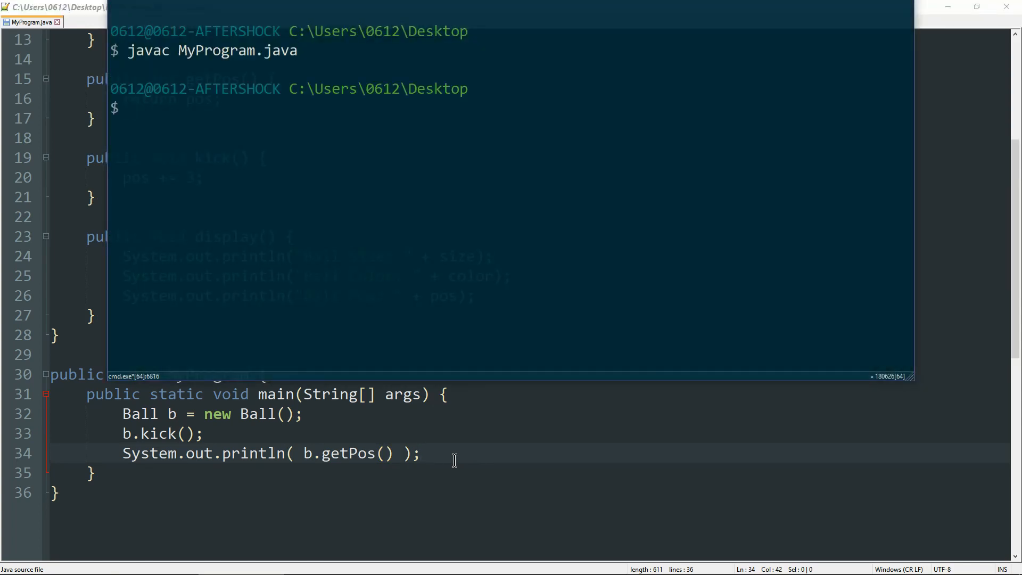
Run the compiled program with java MyProgram.class in the terminal.
type("java MyProgram.class")
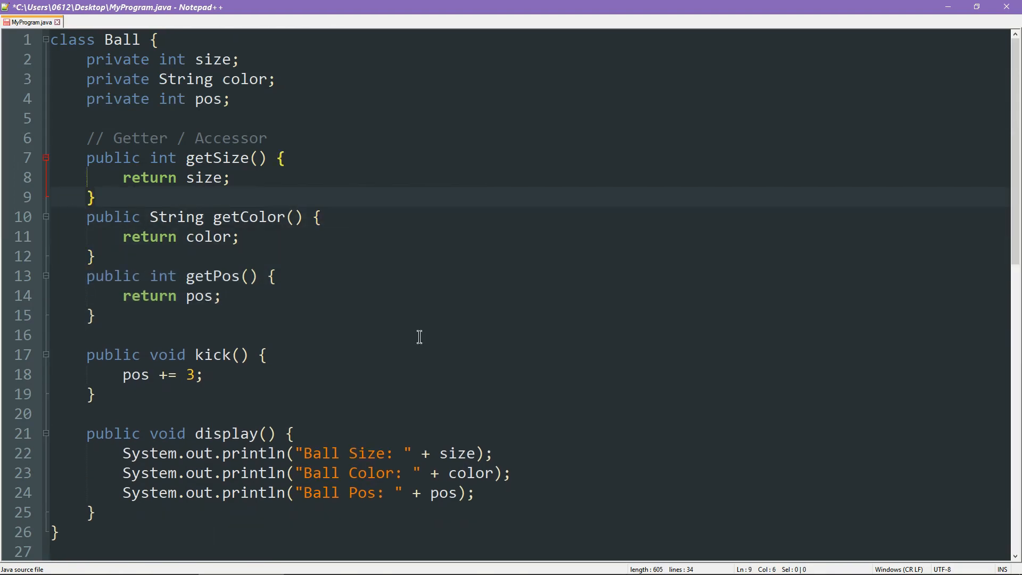
Add a // Setter / Mutator comment above the kick method.
type("// Setter")
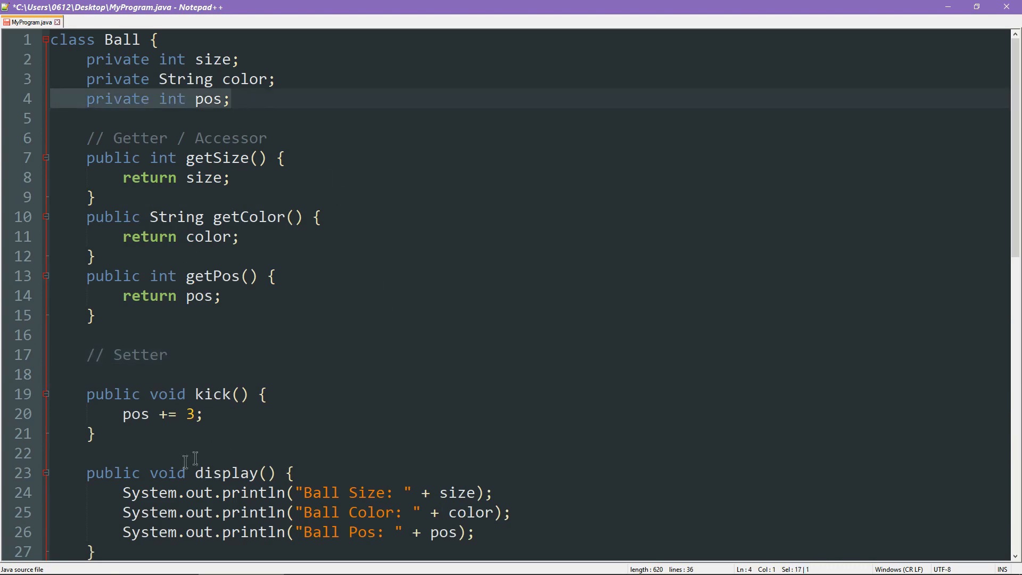
left_click_drag(88, 393, 95, 434)
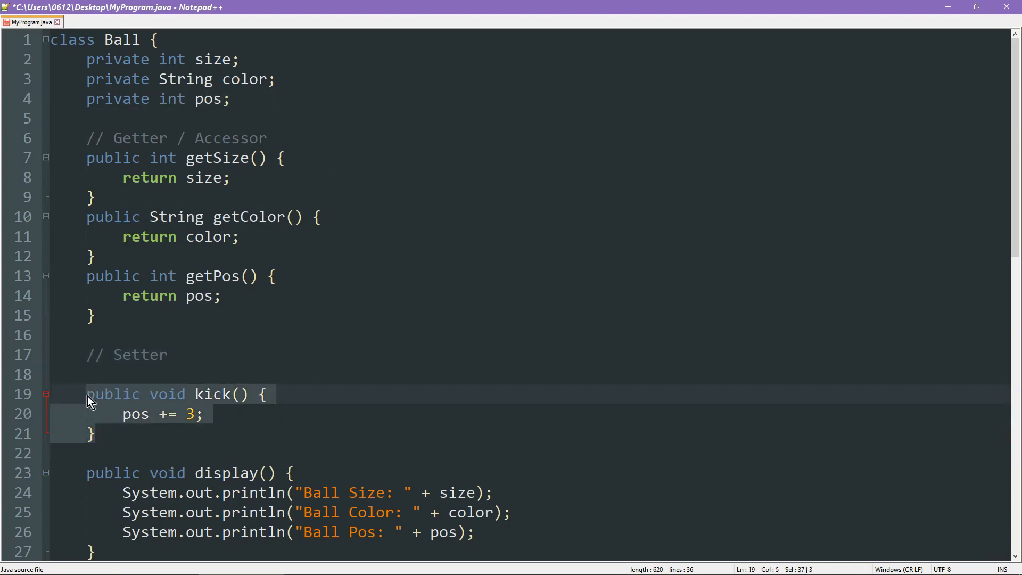
type("/")
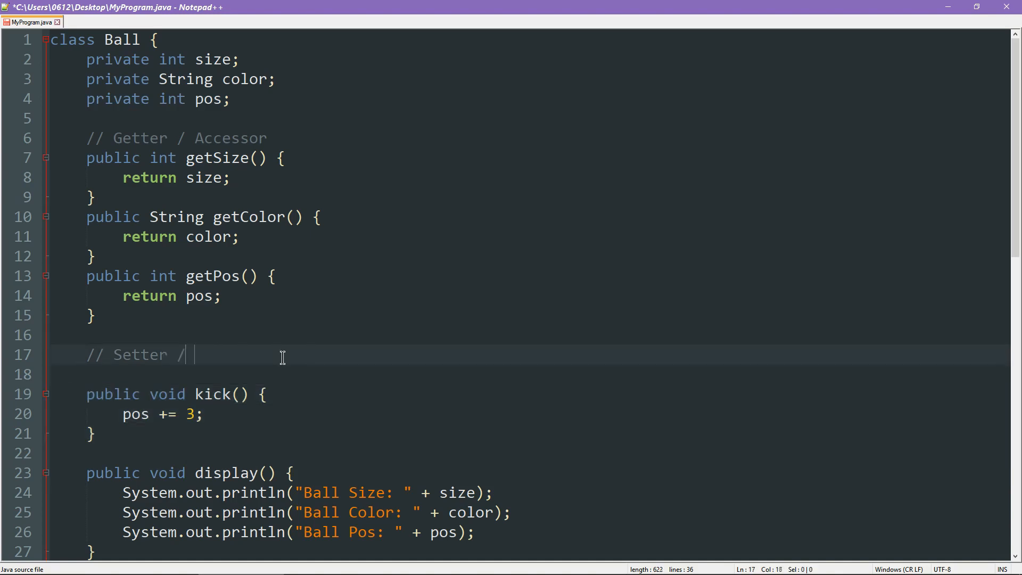
type("Mutator")
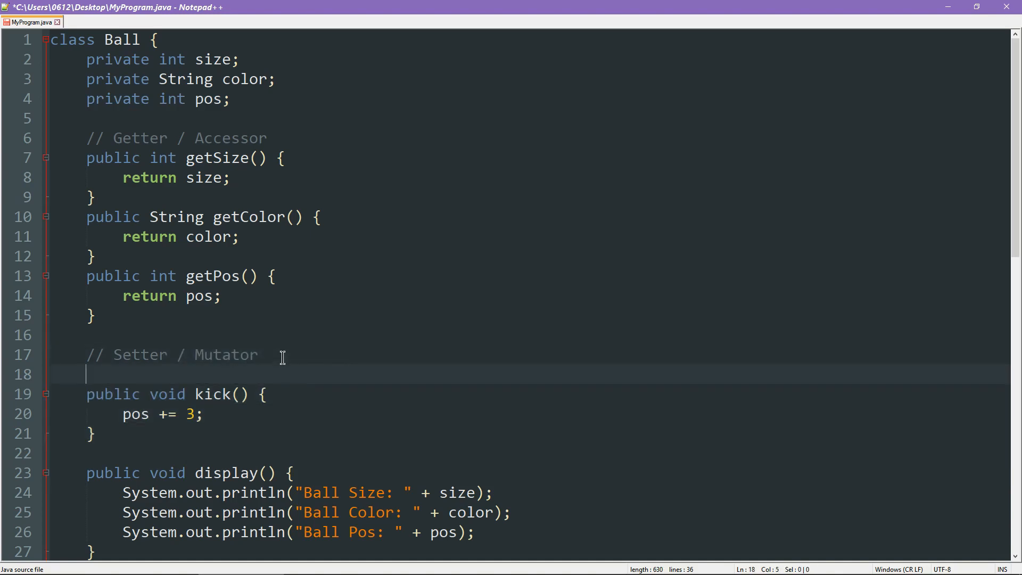
Write public void setSize(int s) { size = s; } and save the file.
type("public")
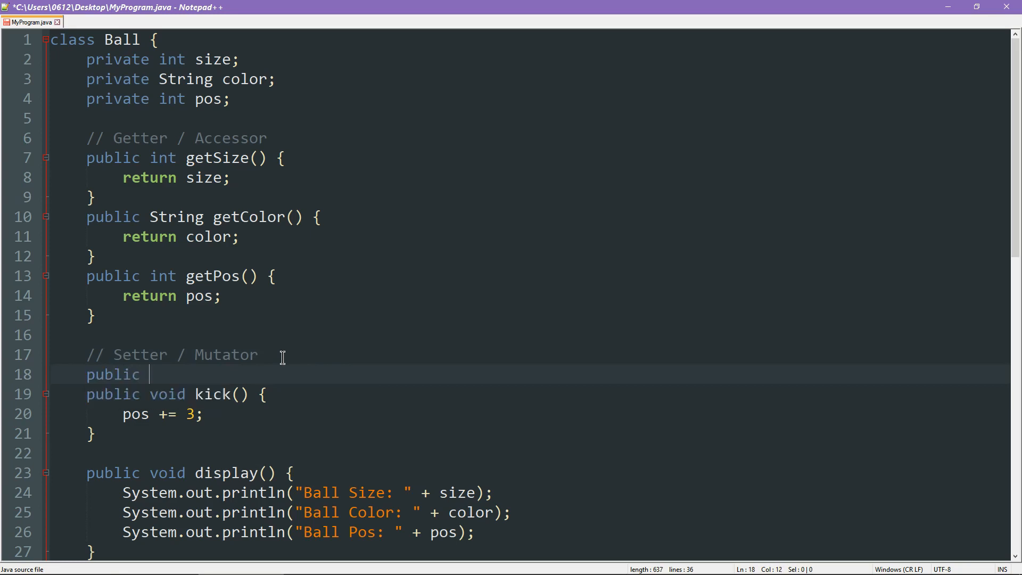
type("vo")
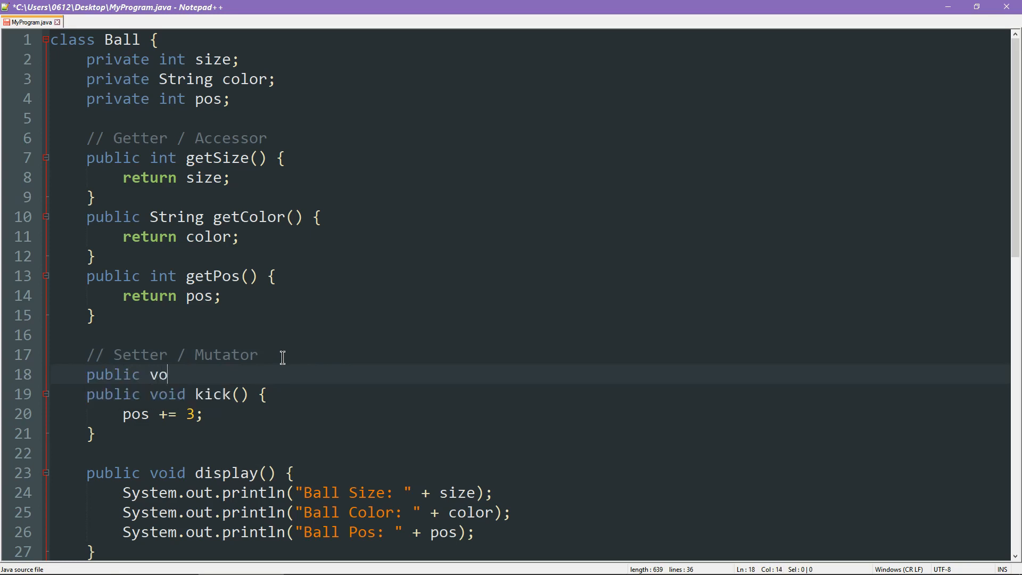
type("id")
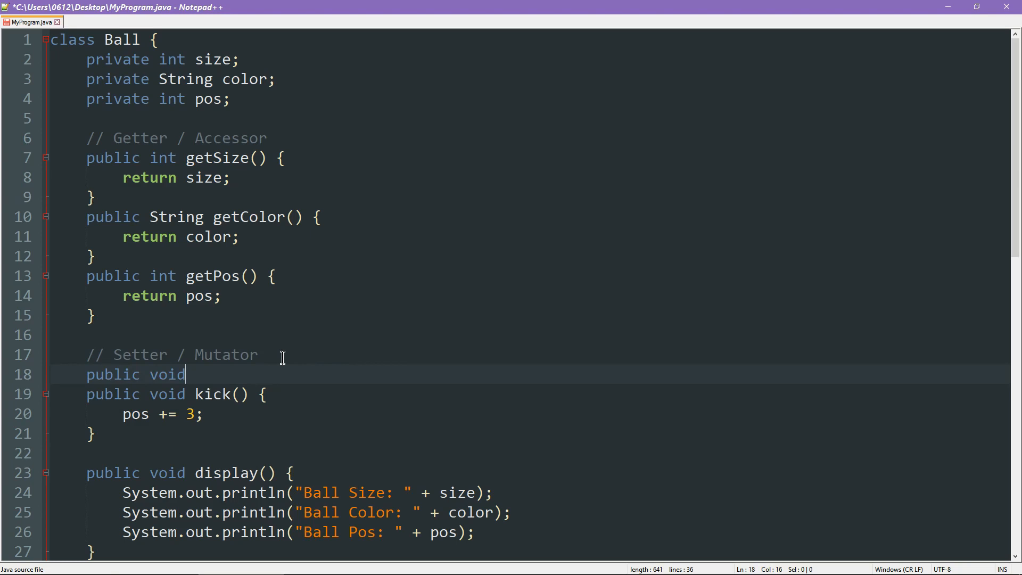
type("set")
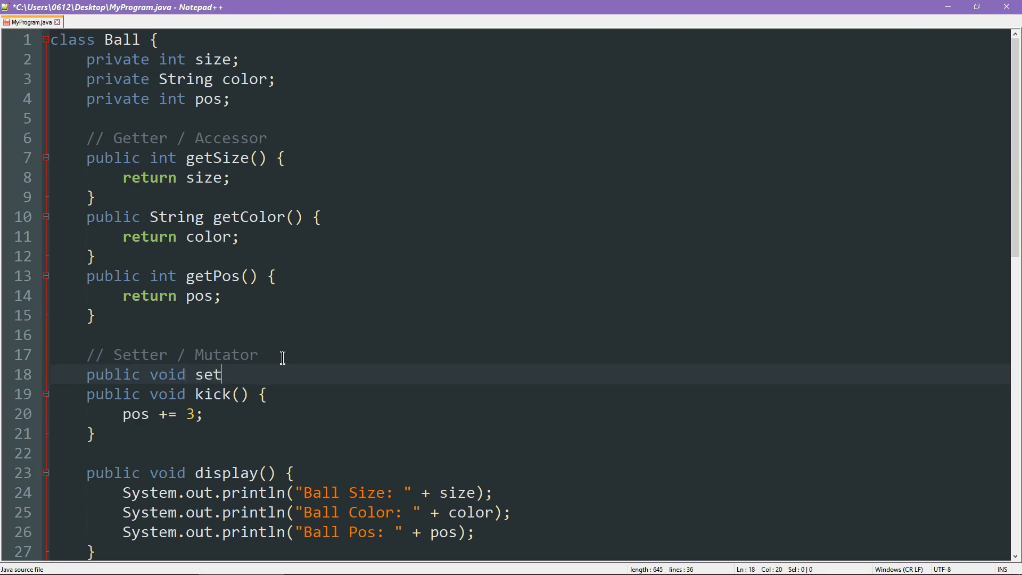
type("Size(int s) {")
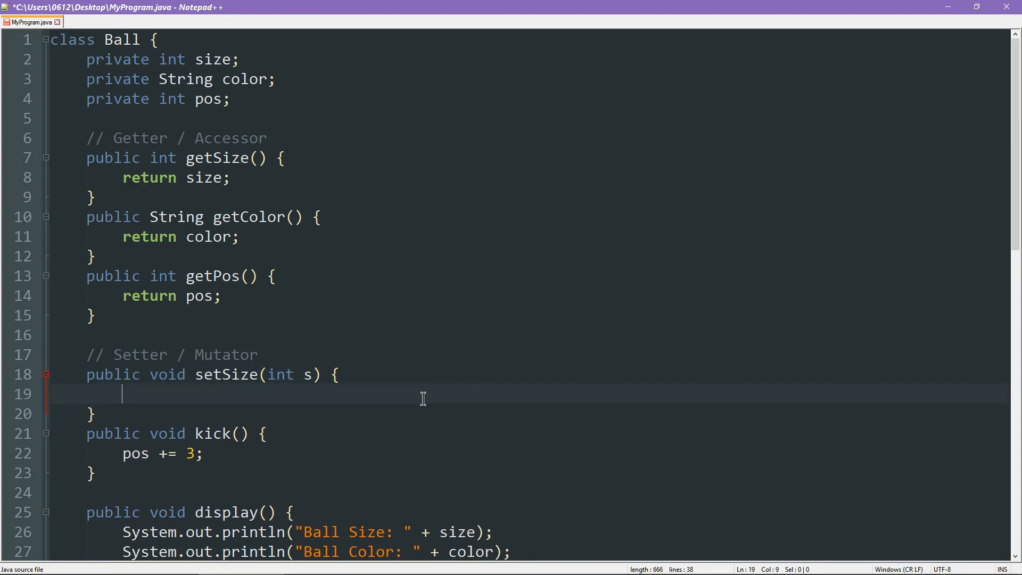
key("ctrl+s")
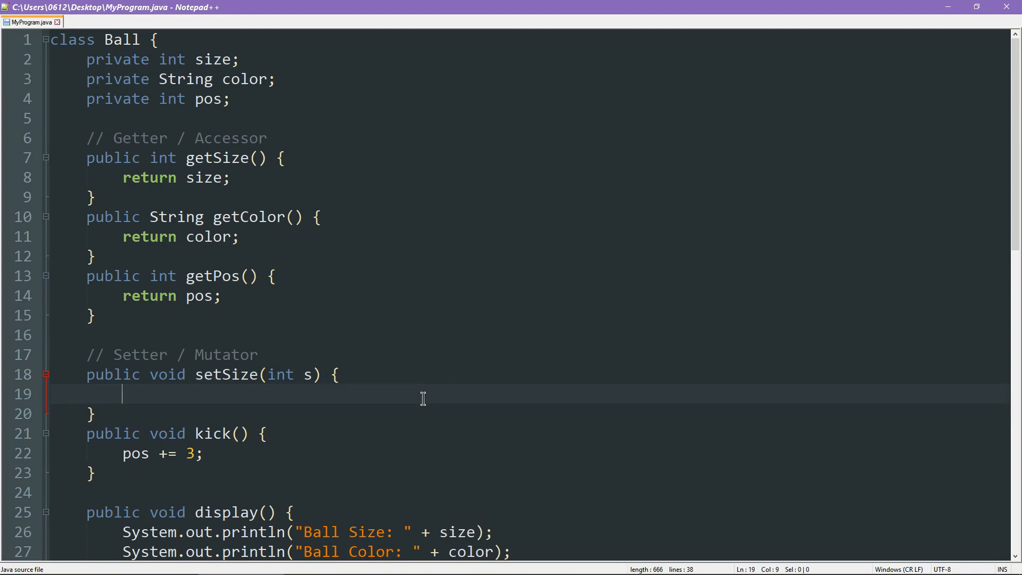
type("size = s;")
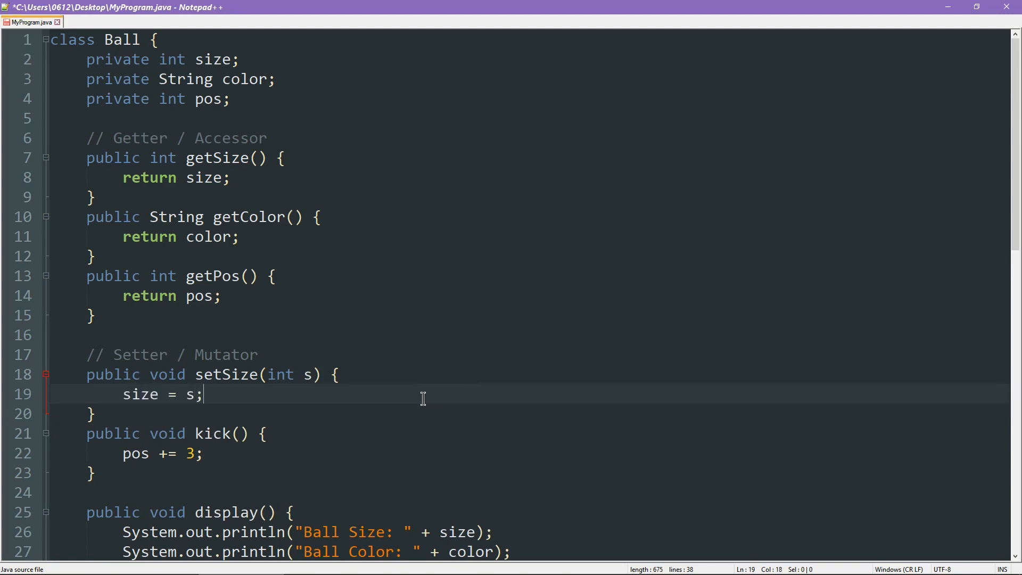
key("ctrl+s")
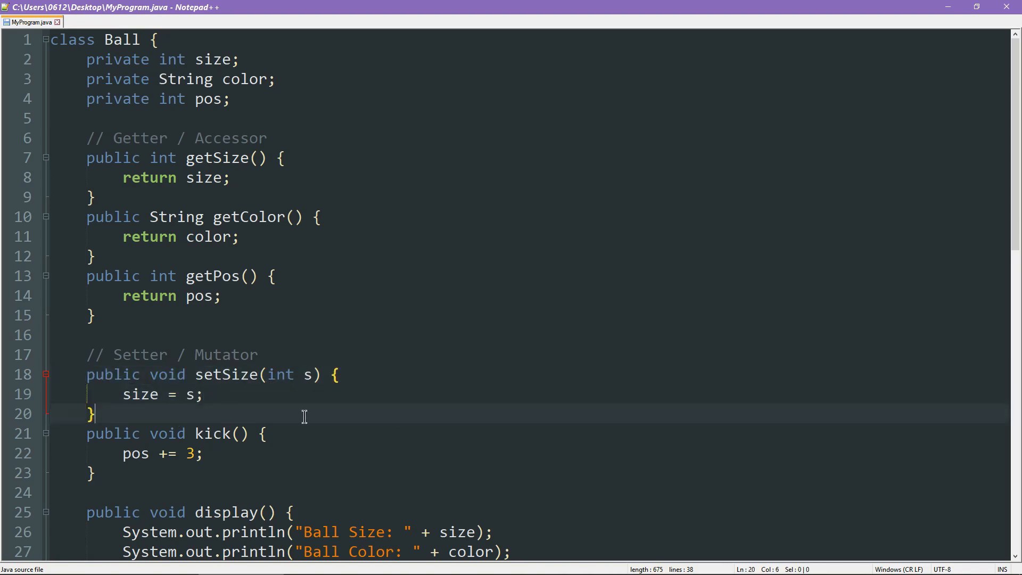
Write public void setColor(String c) { color = c; } below setSize.
type("public void")
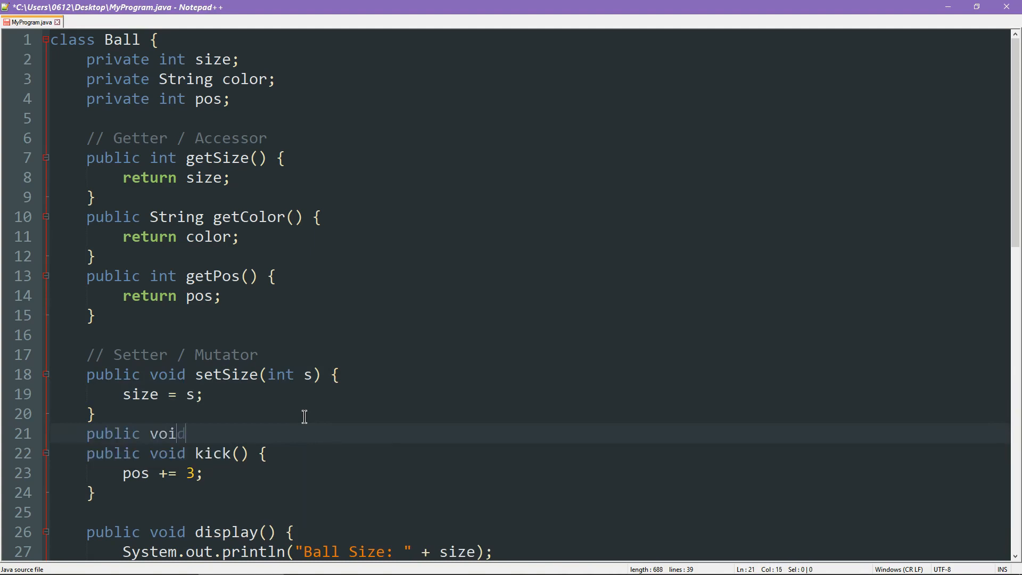
type("setColor(S")
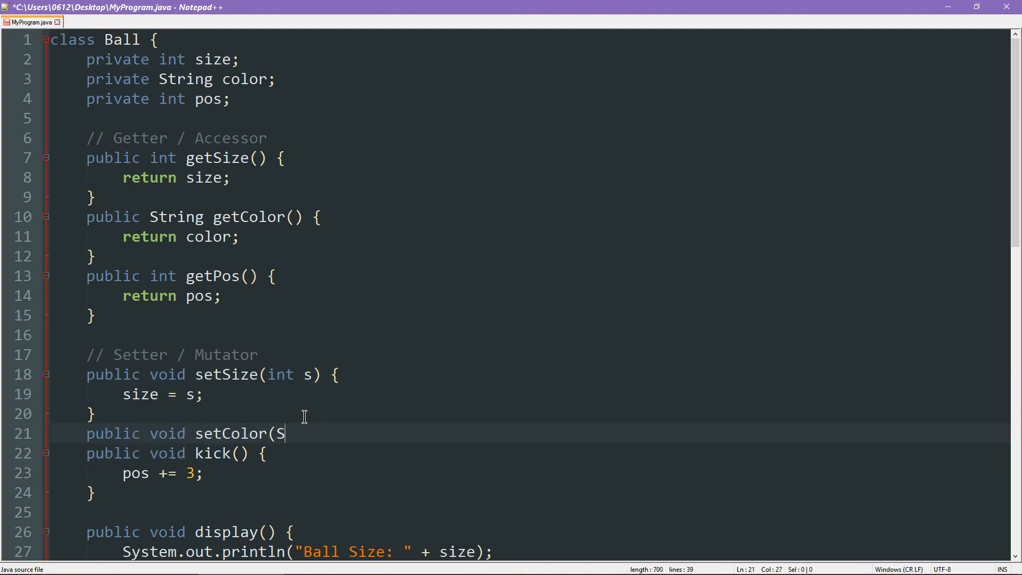
type("tring c(")
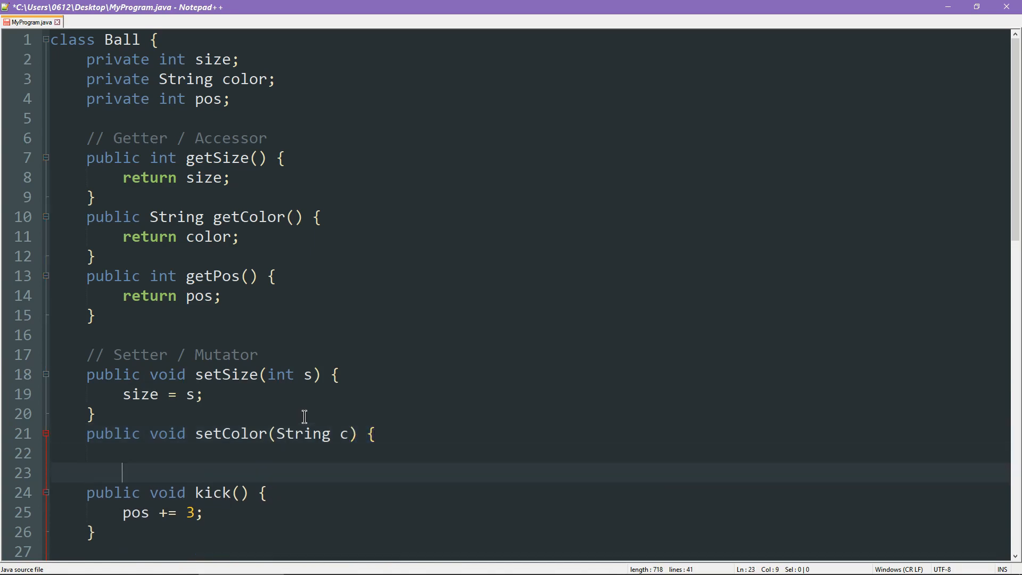
type("col")
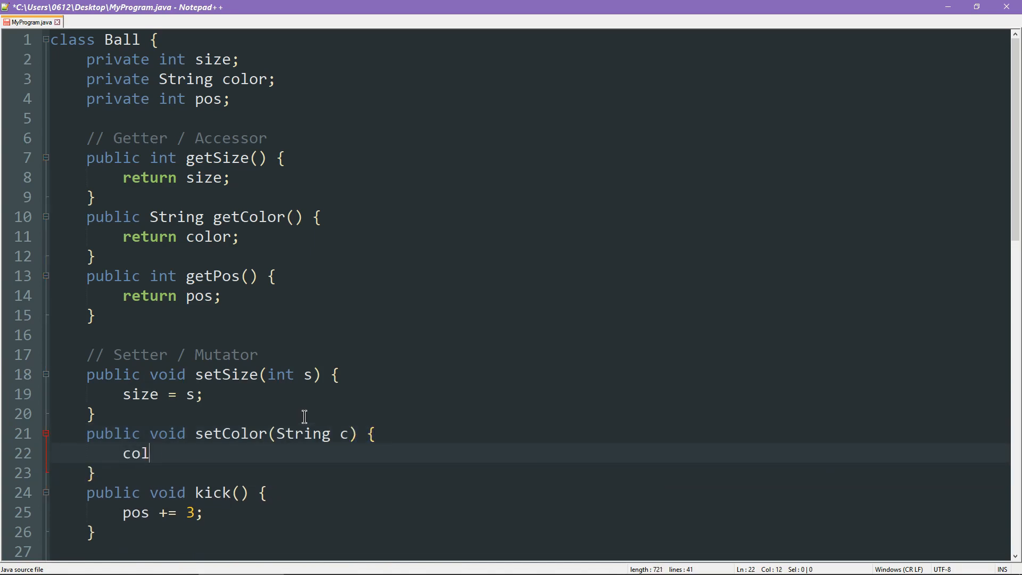
type("or = c;")
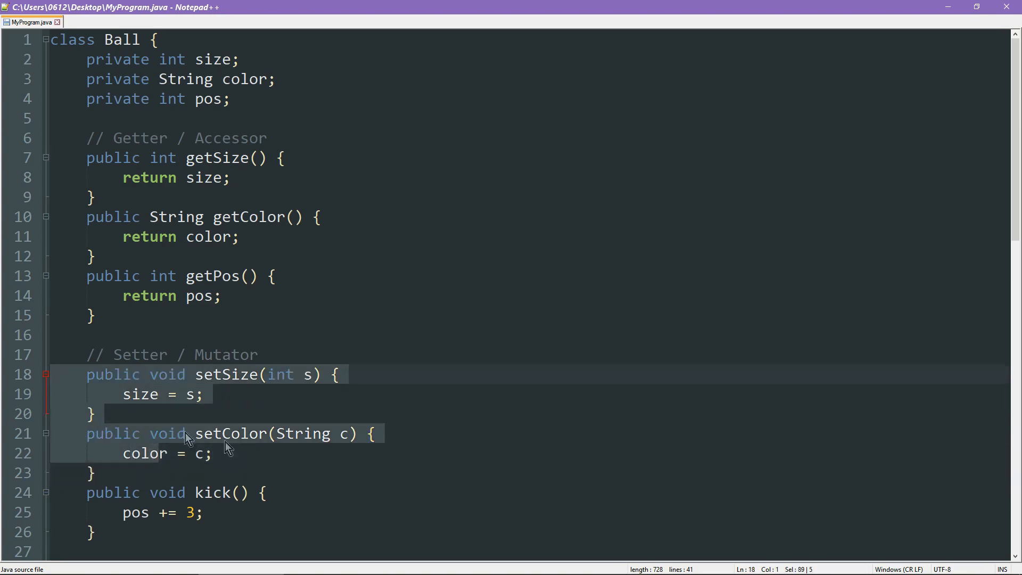
Review the setter and kick methods, then scroll down to main.
scroll("down", 3)
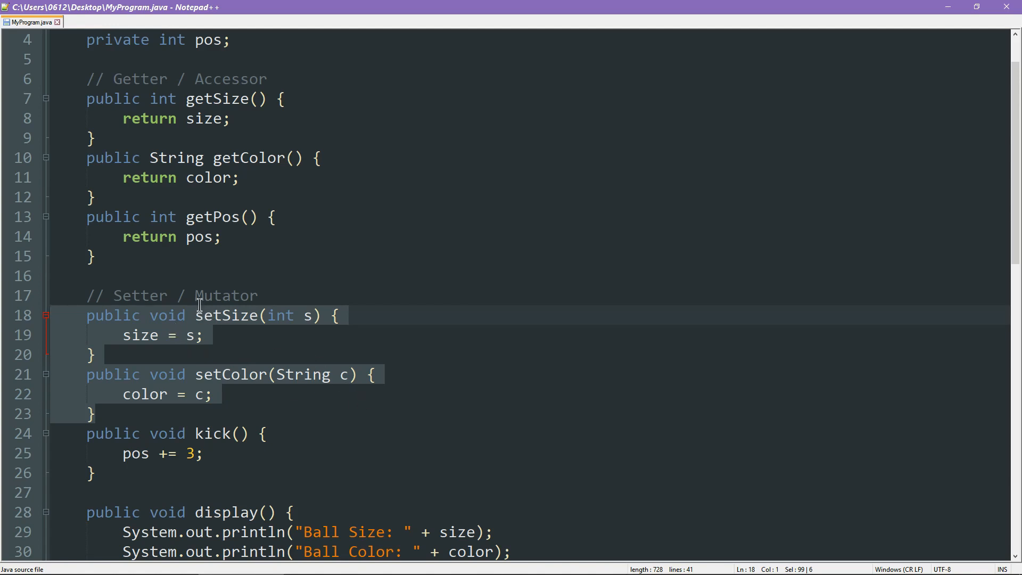
left_click(98, 433)
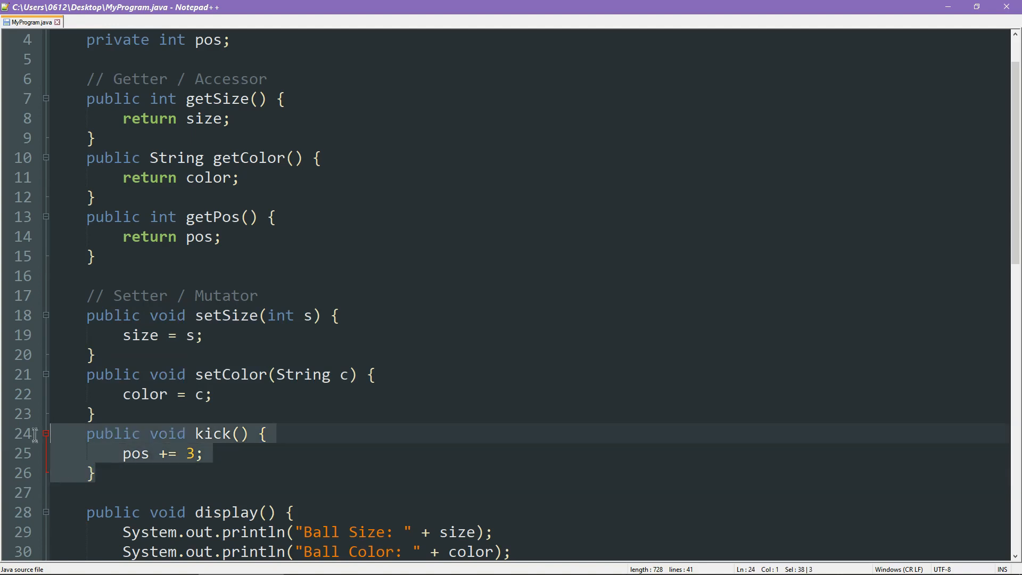
mouse_move(525, 456)
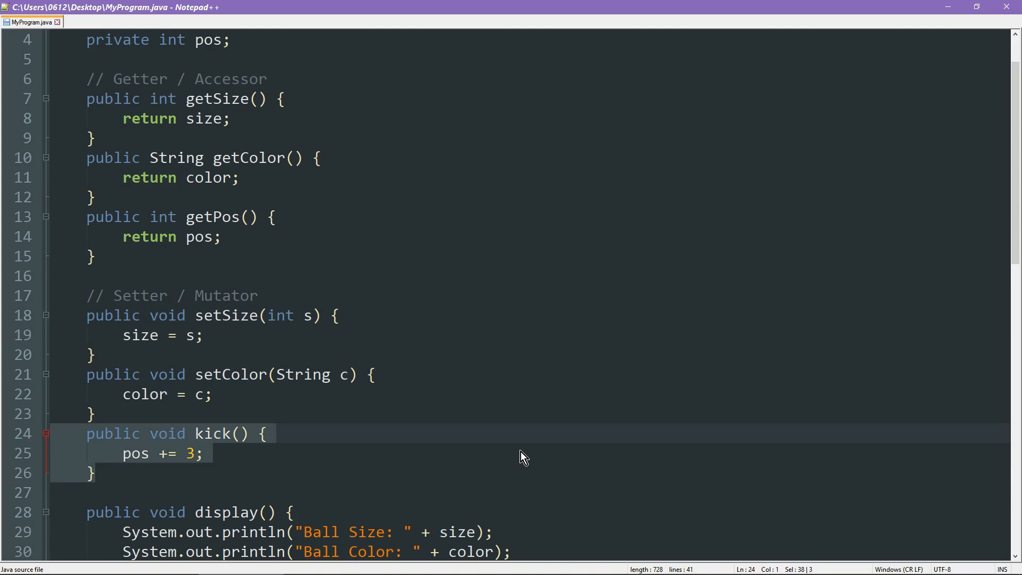
mouse_move(381, 455)
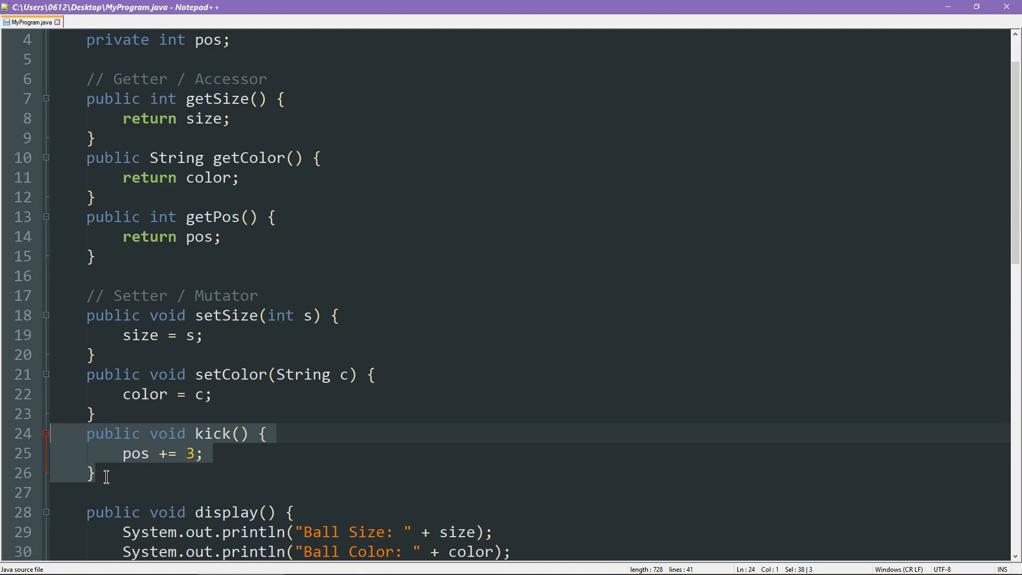
mouse_move(99, 492)
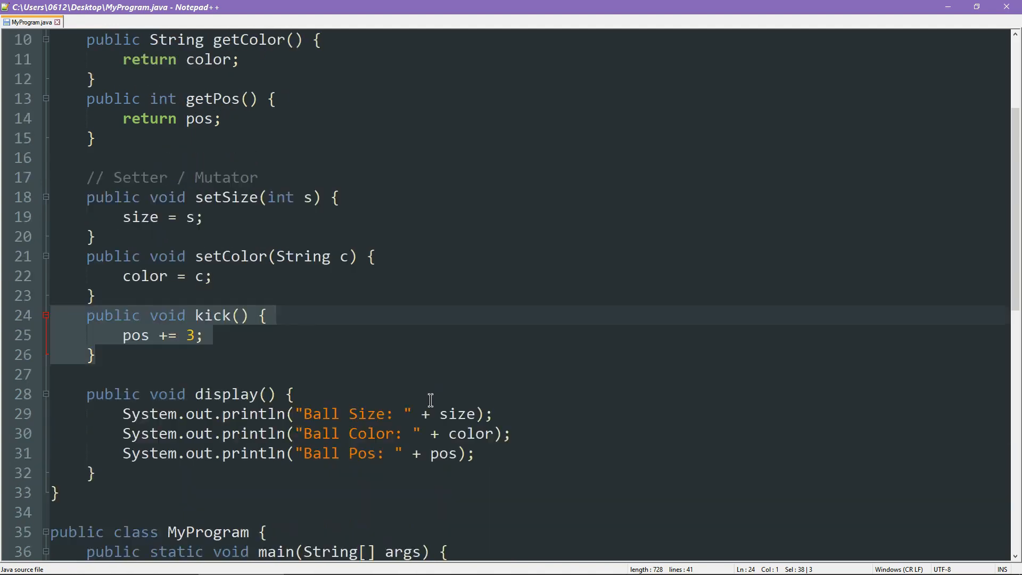
scroll("down", 3)
type("b.")
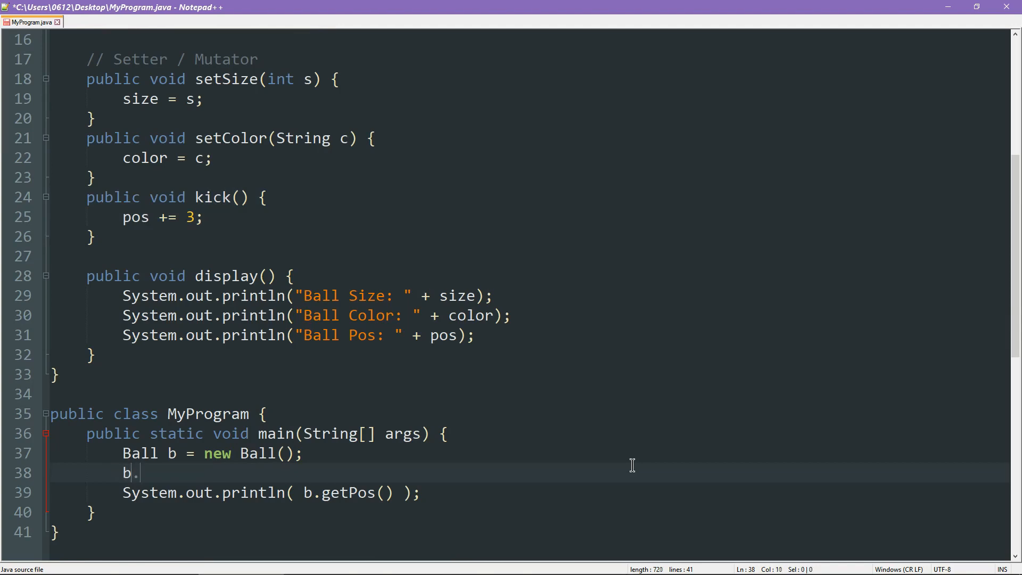
Have main call b.setColor("green"); and then b.display();.
type("setColor(\"")
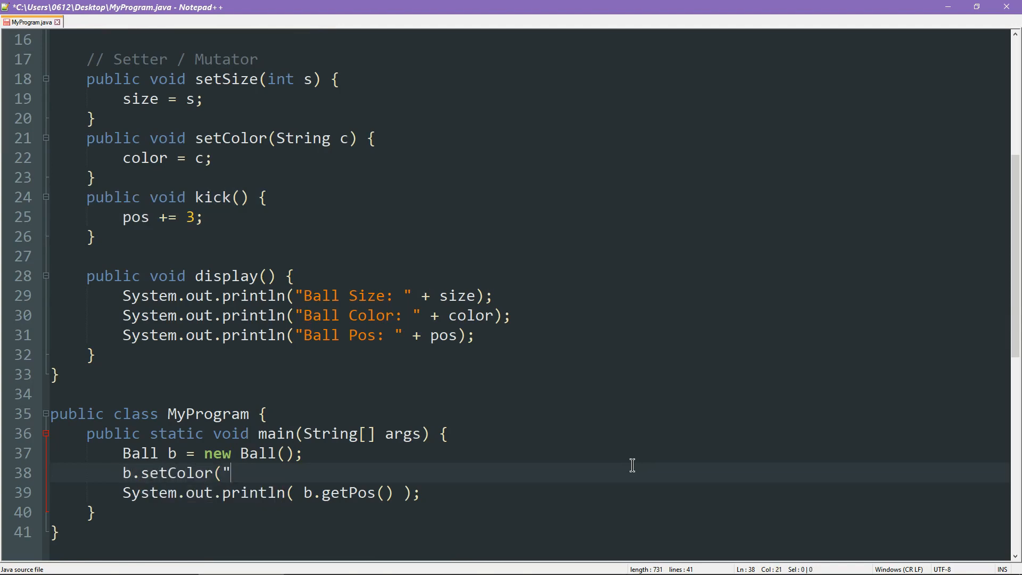
type("green\");")
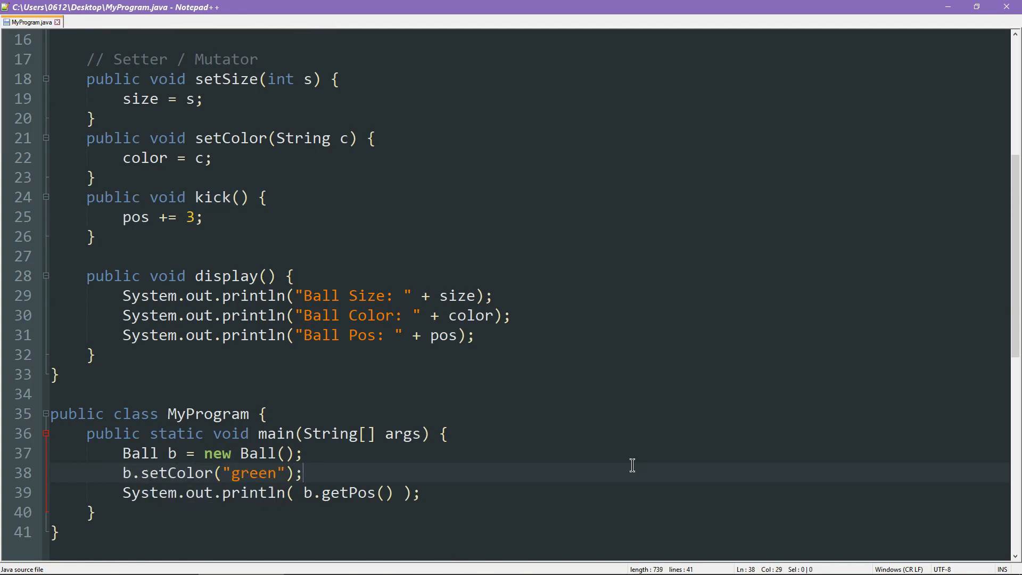
type("b.d")
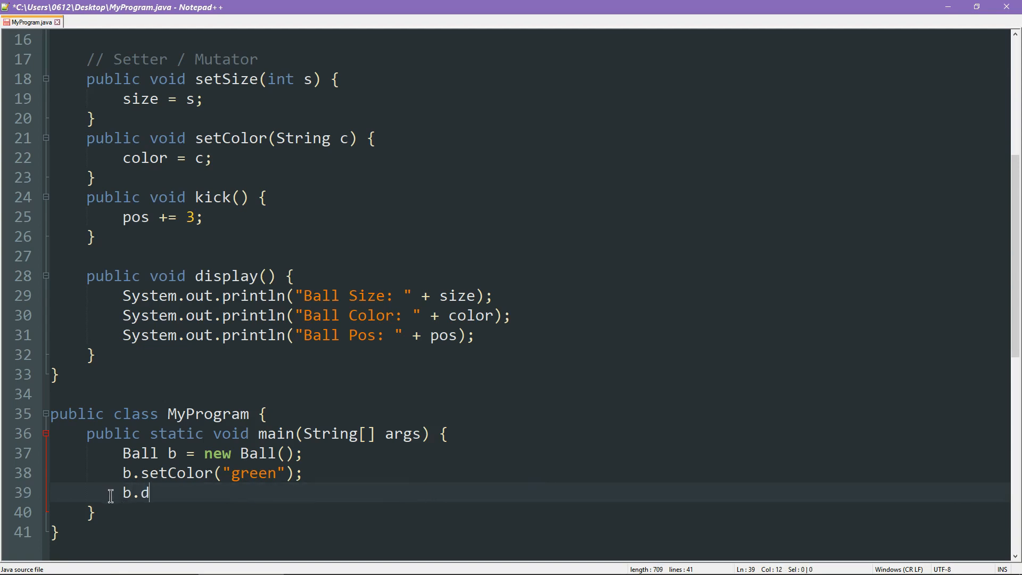
type("isplay();")
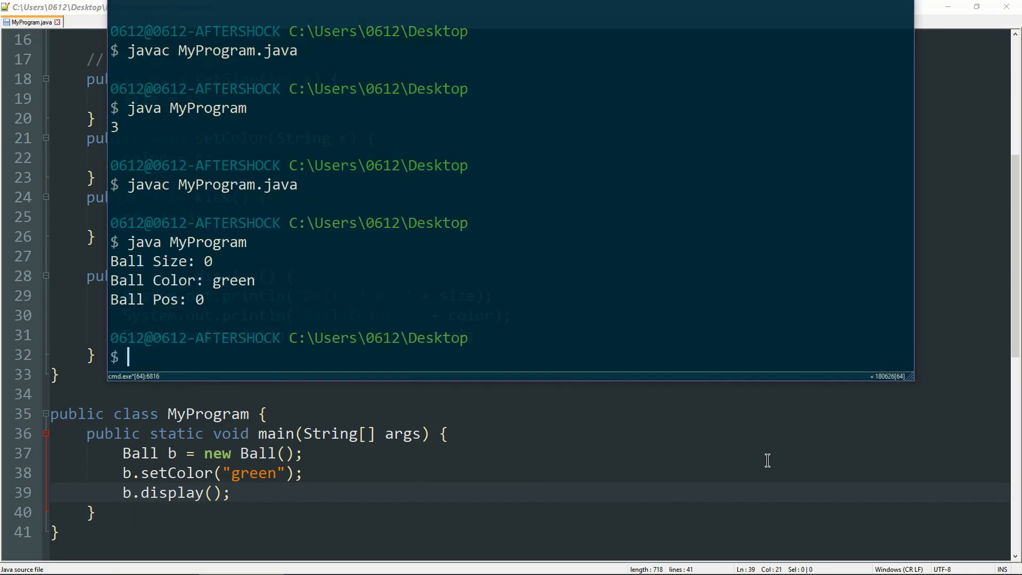
mouse_move(215, 292)
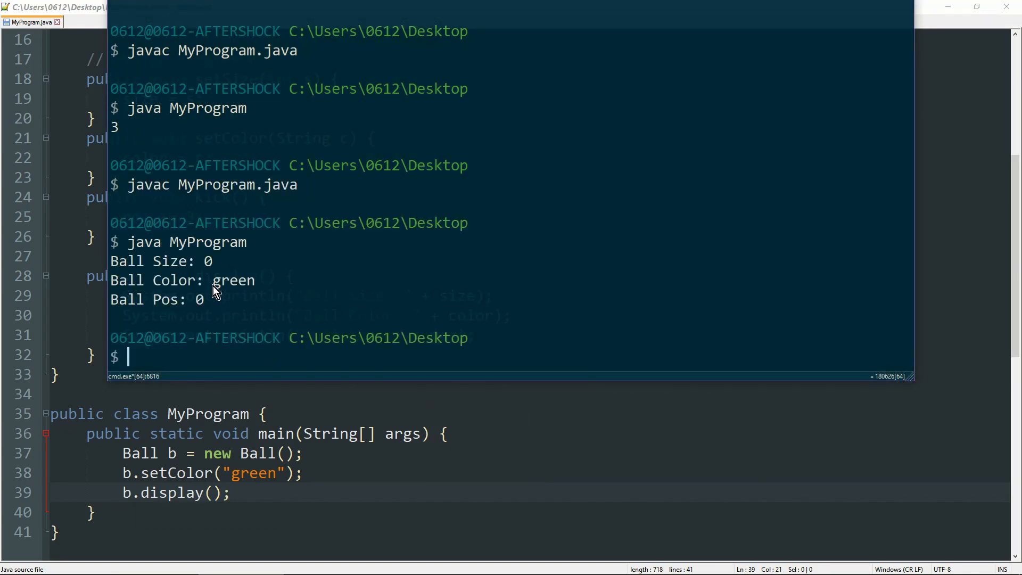
mouse_move(246, 320)
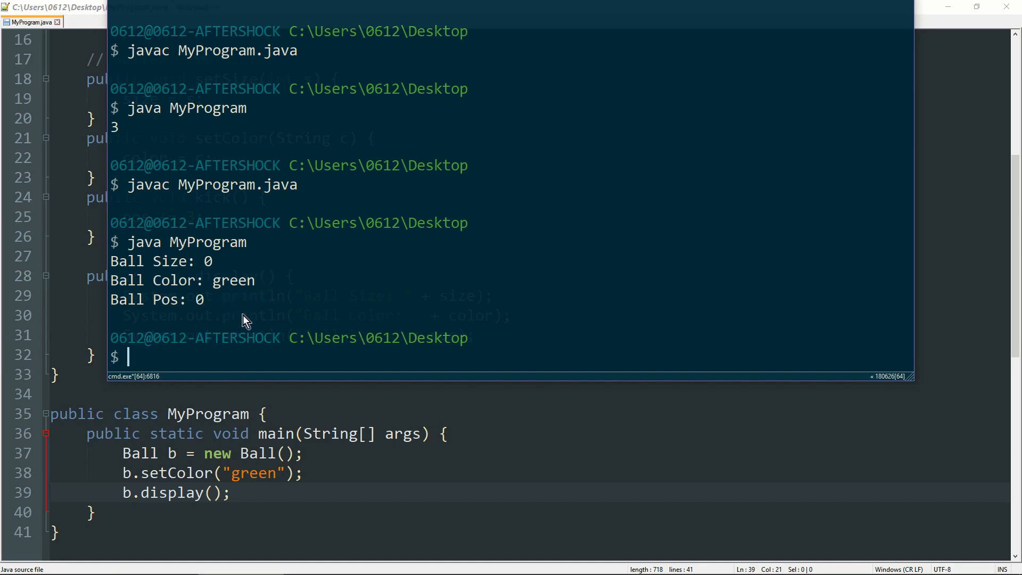
mouse_move(297, 466)
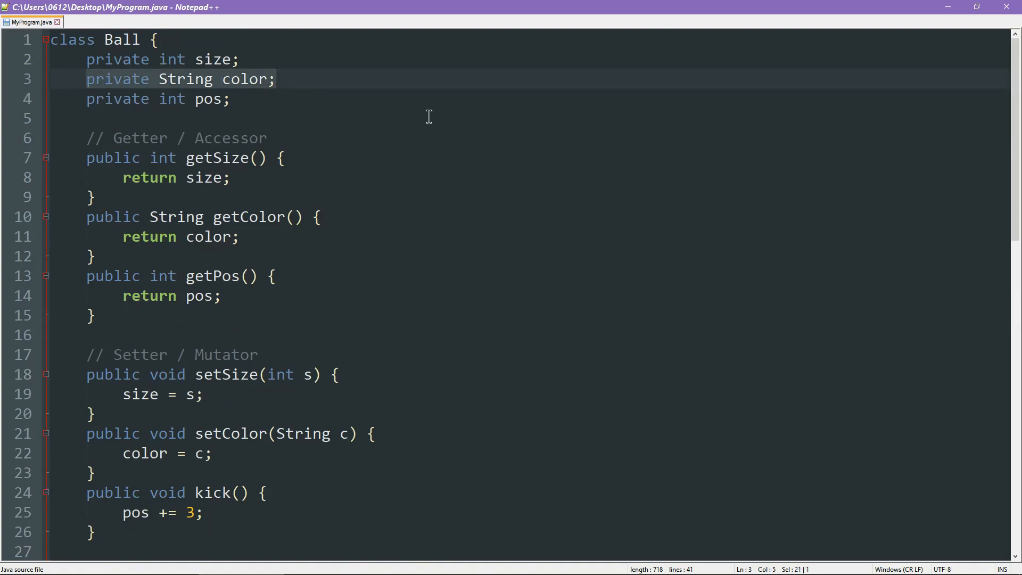
left_click(202, 394)
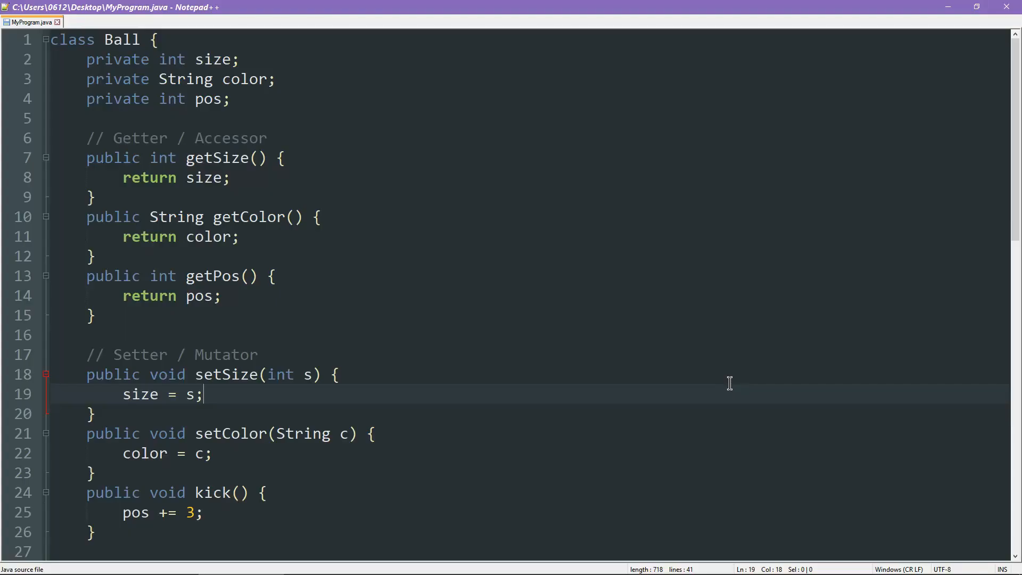
mouse_move(679, 363)
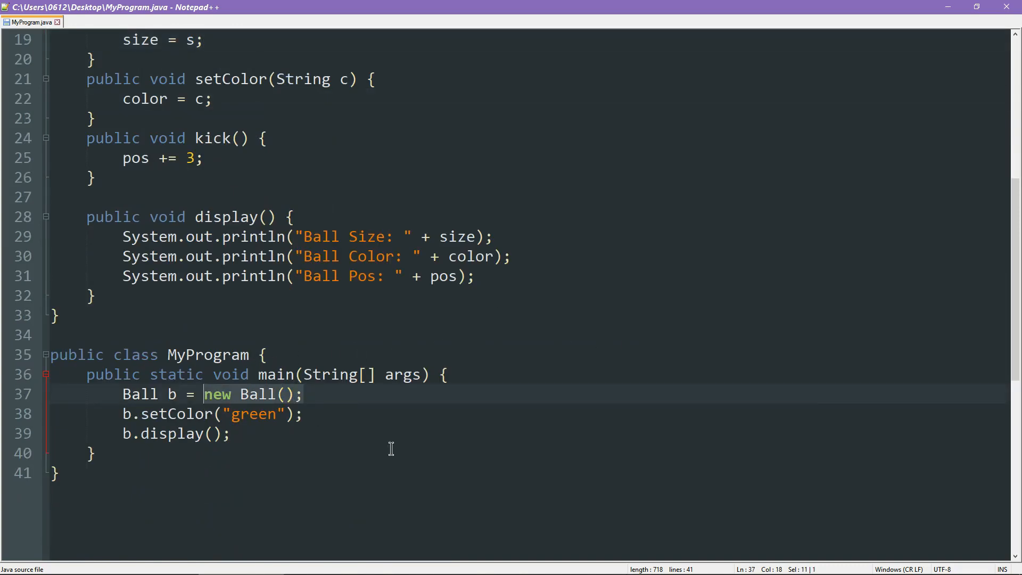
mouse_move(305, 394)
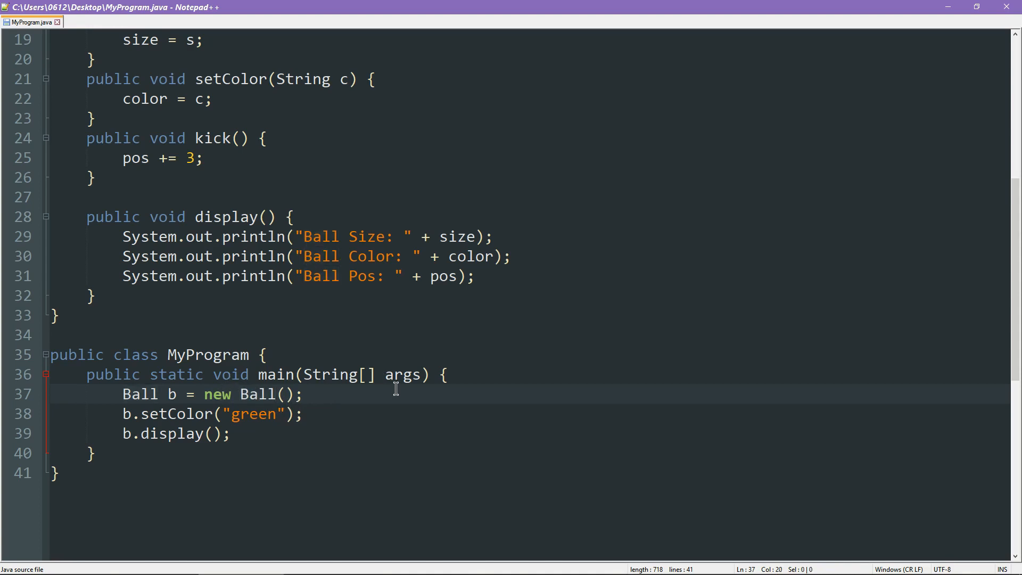
mouse_move(397, 378)
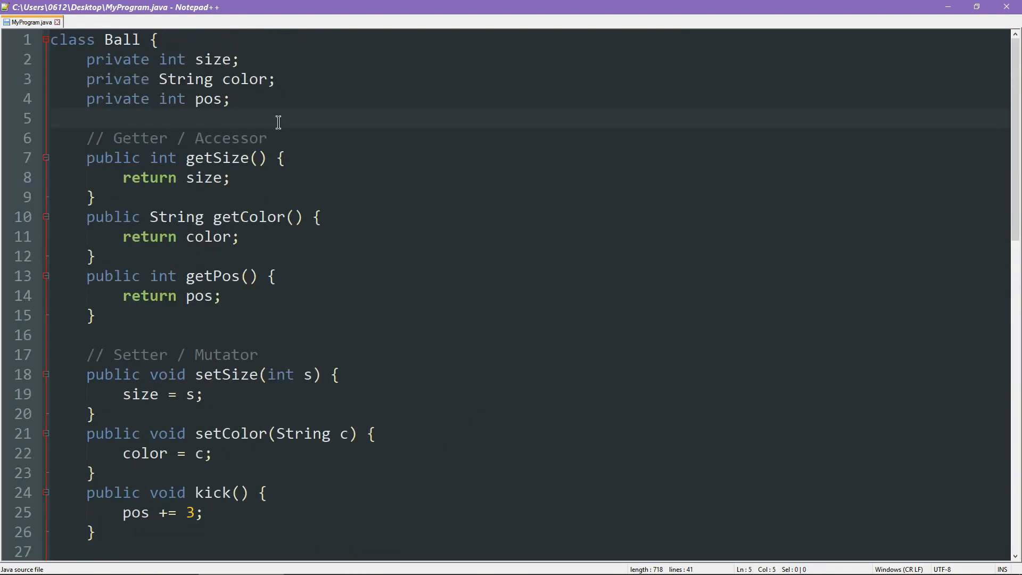
Start a // Constructor section with an empty public Ball() { } under the fields.
type("// Constructor")
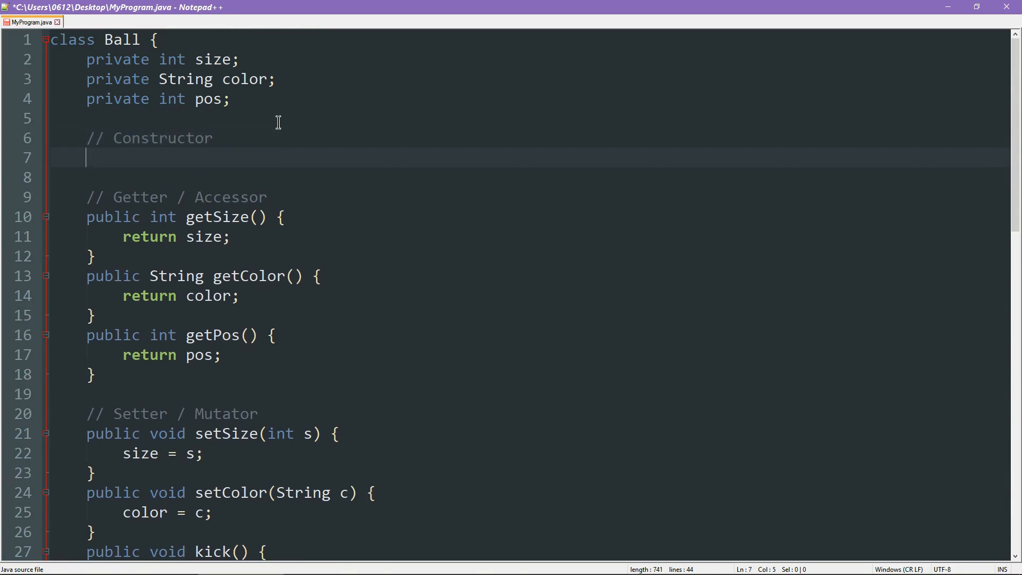
key("ctrl+s")
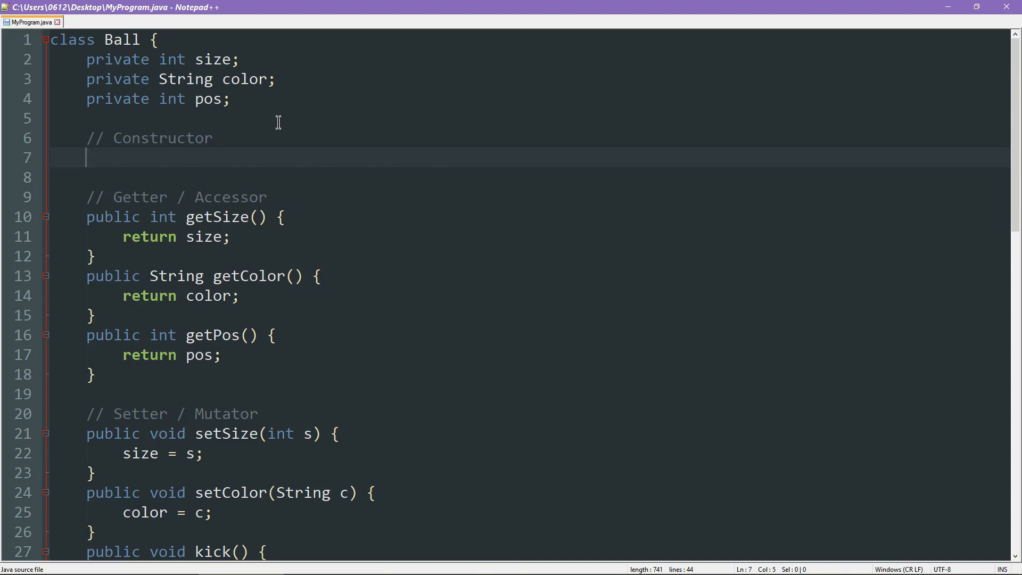
type("pu")
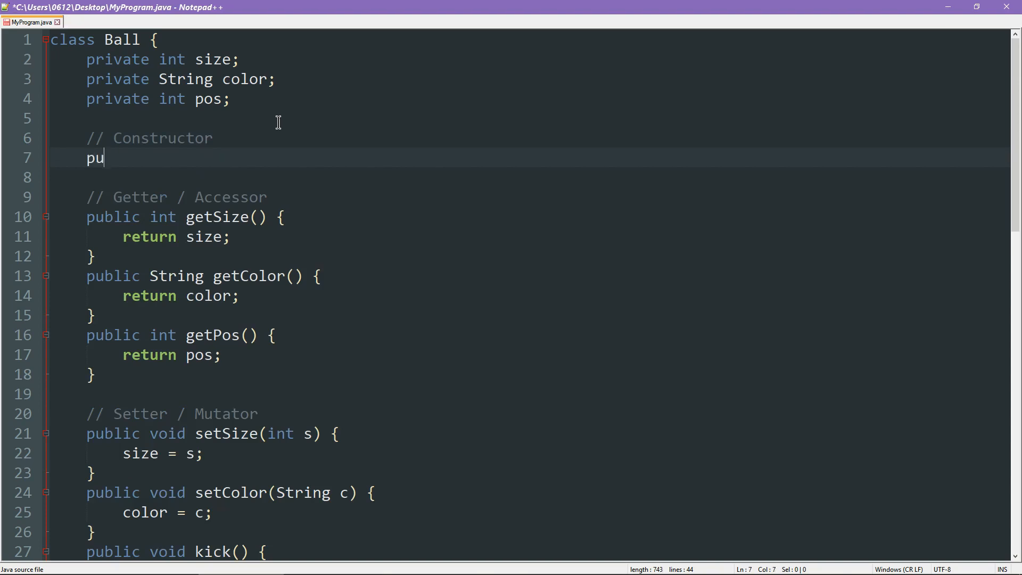
type("blic")
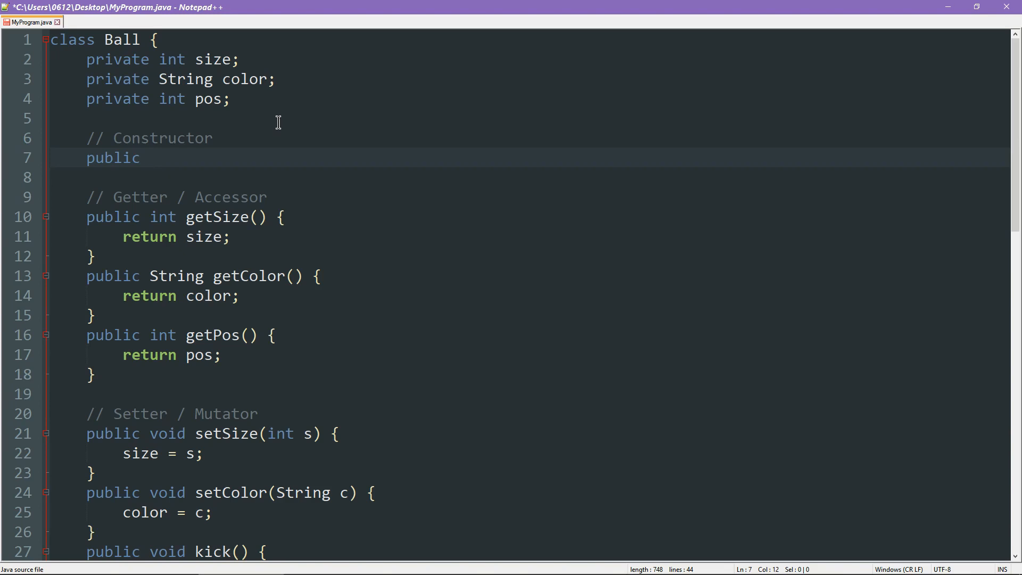
type("Bal")
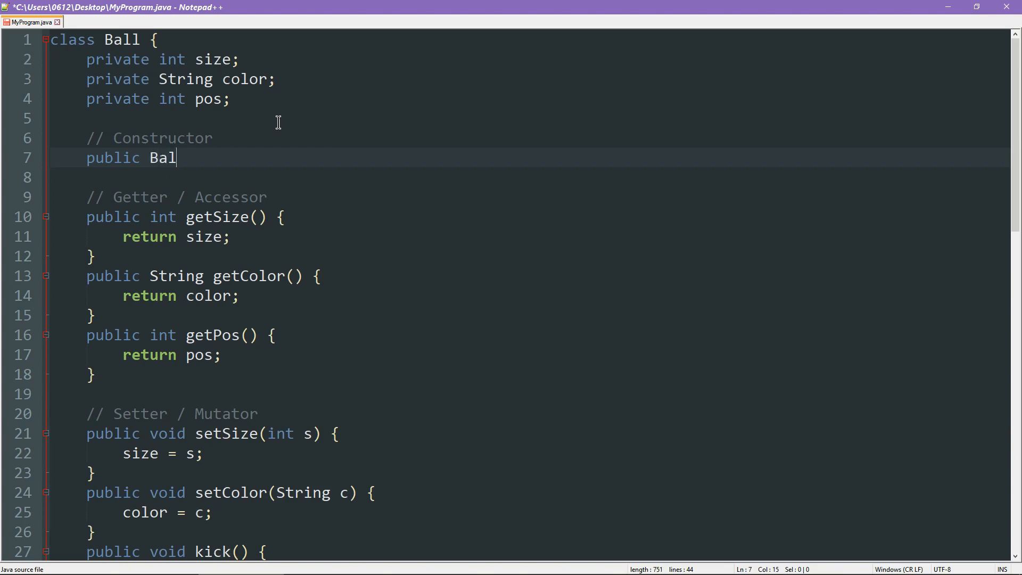
type("l() {")
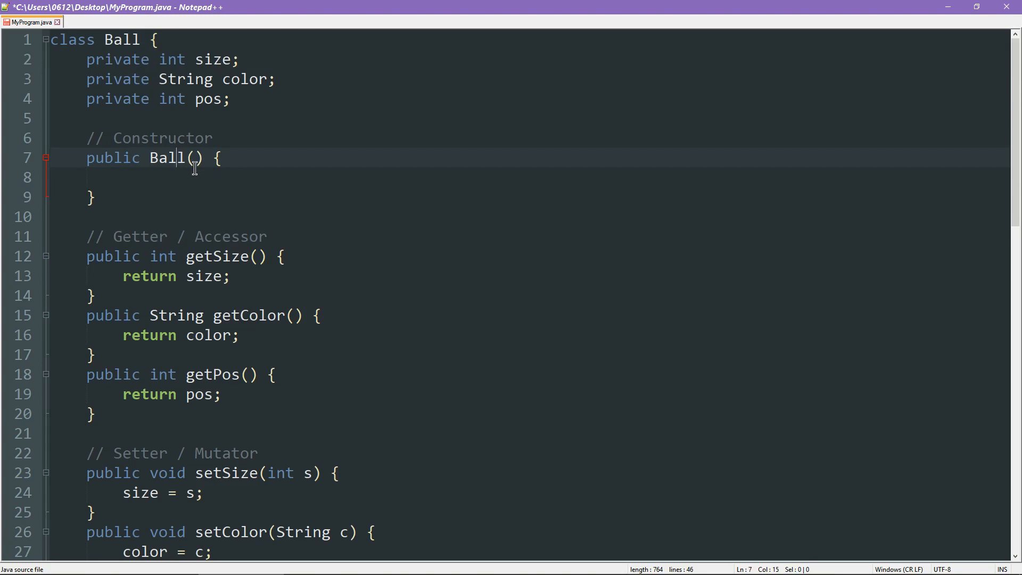
Give the constructor parameters (int s, String c), assign size = s, and save.
type("int s,")
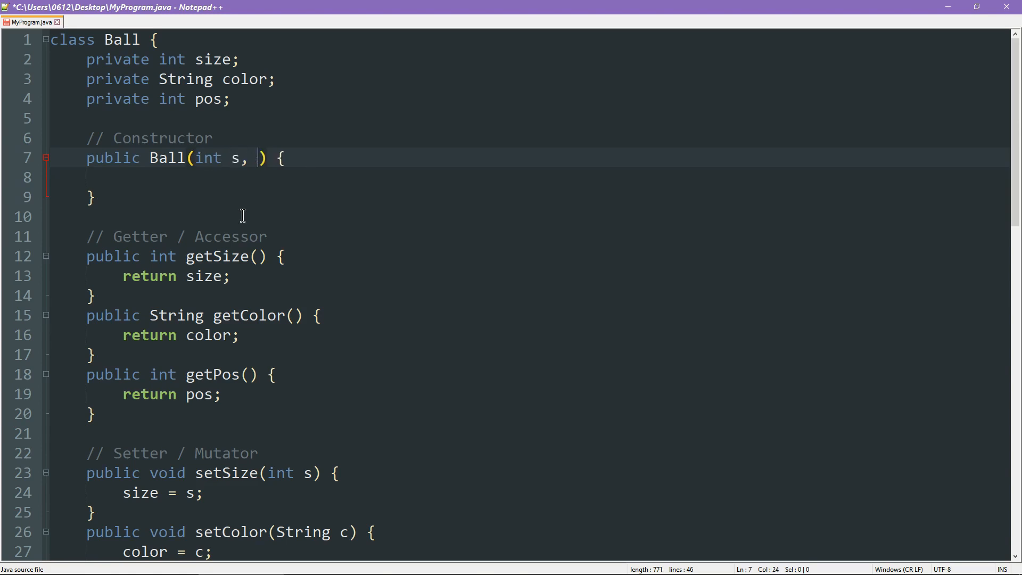
type("String c")
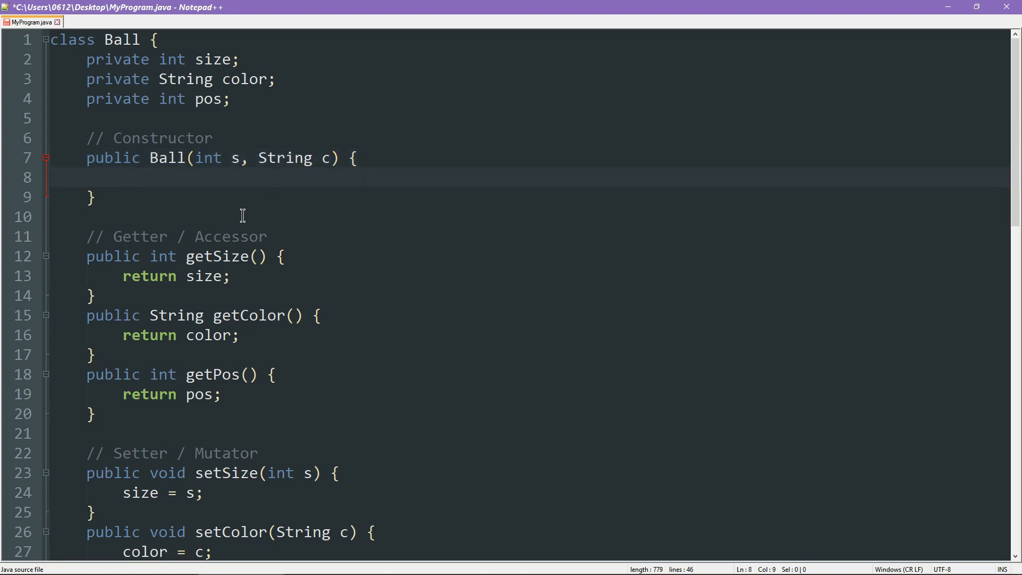
type("size =")
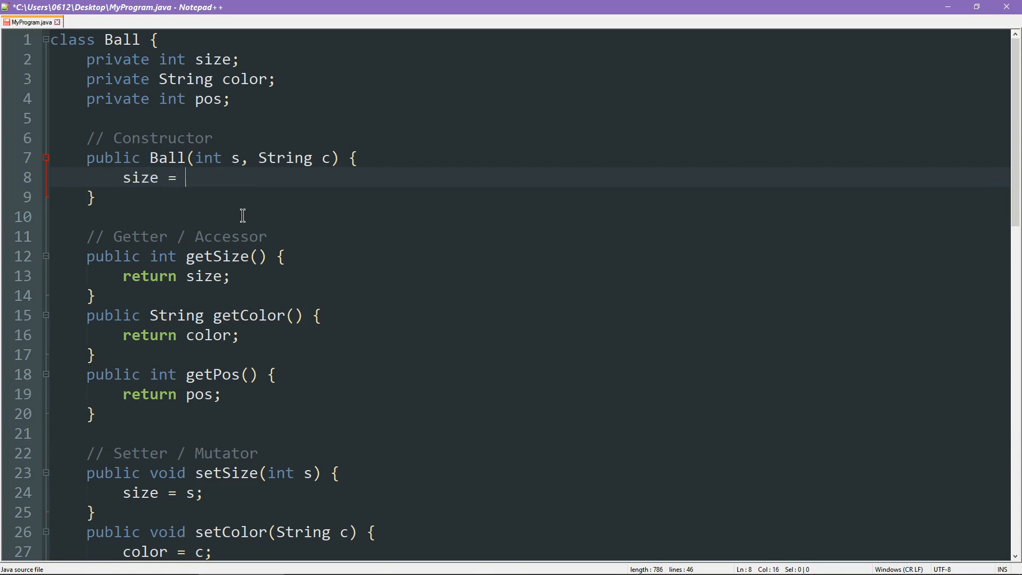
type("s;")
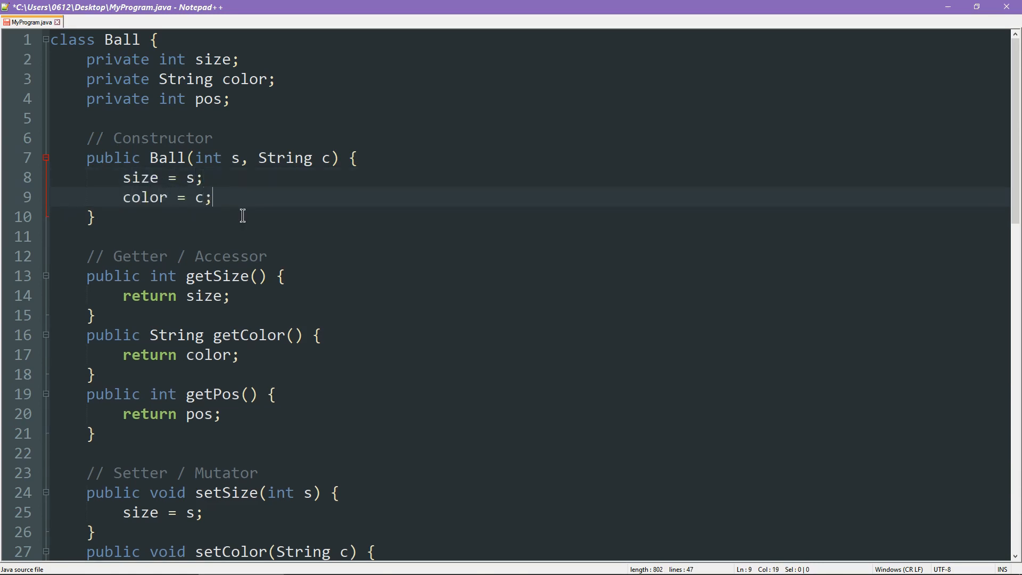
key("ctrl+s")
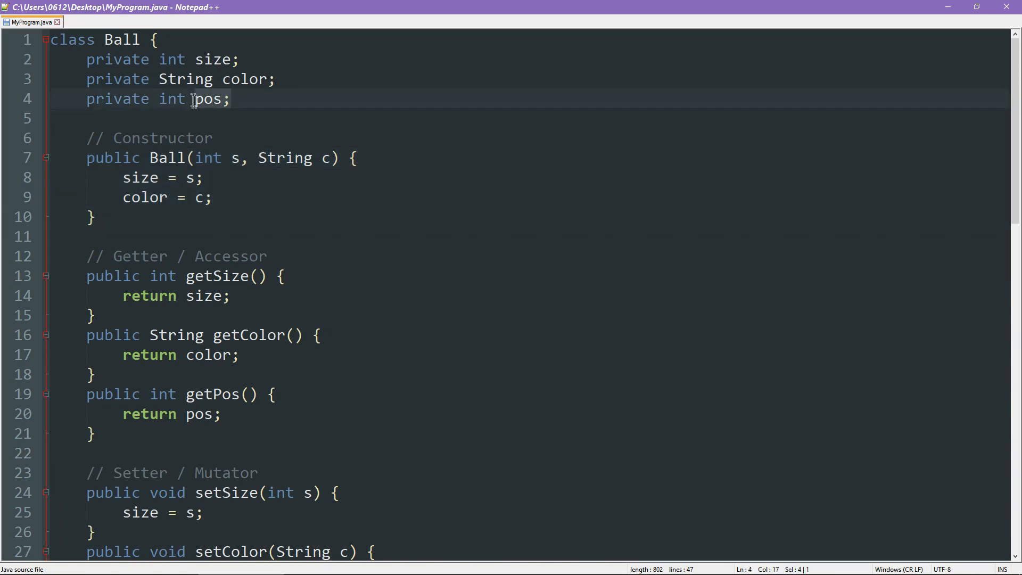
Add pos = 0; inside the Ball constructor body.
scroll("down", 3)
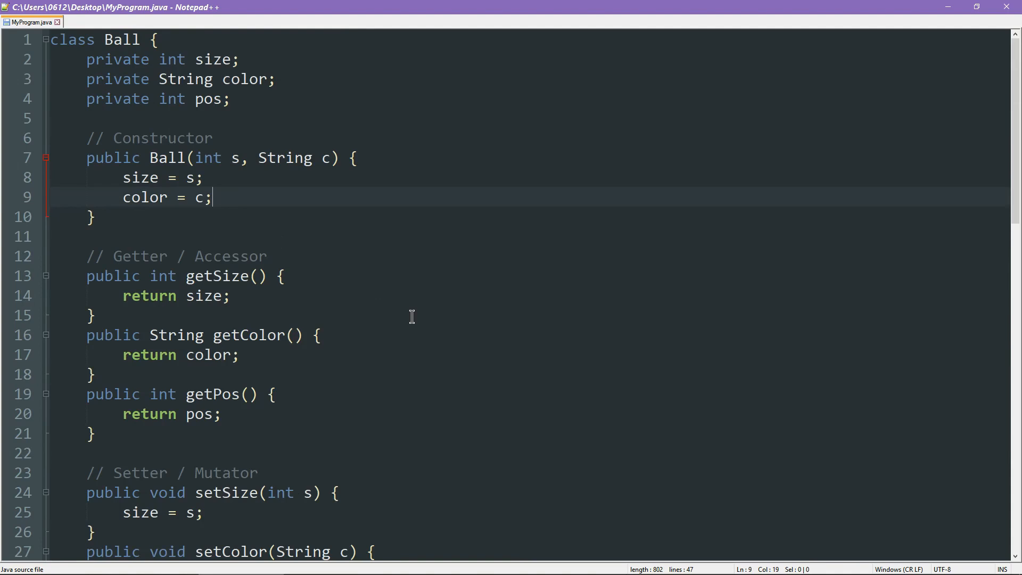
type("pos = 0;")
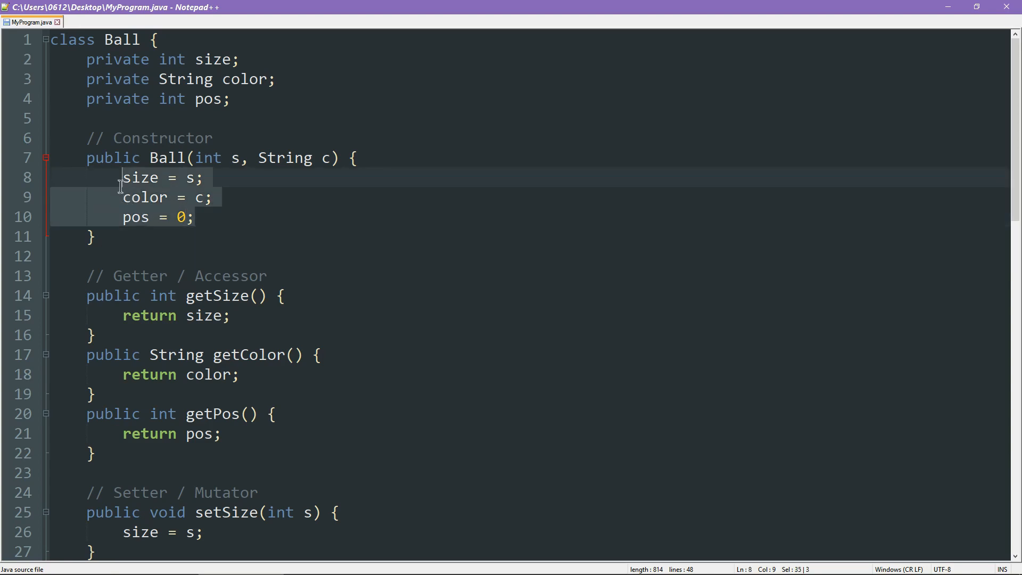
mouse_move(173, 239)
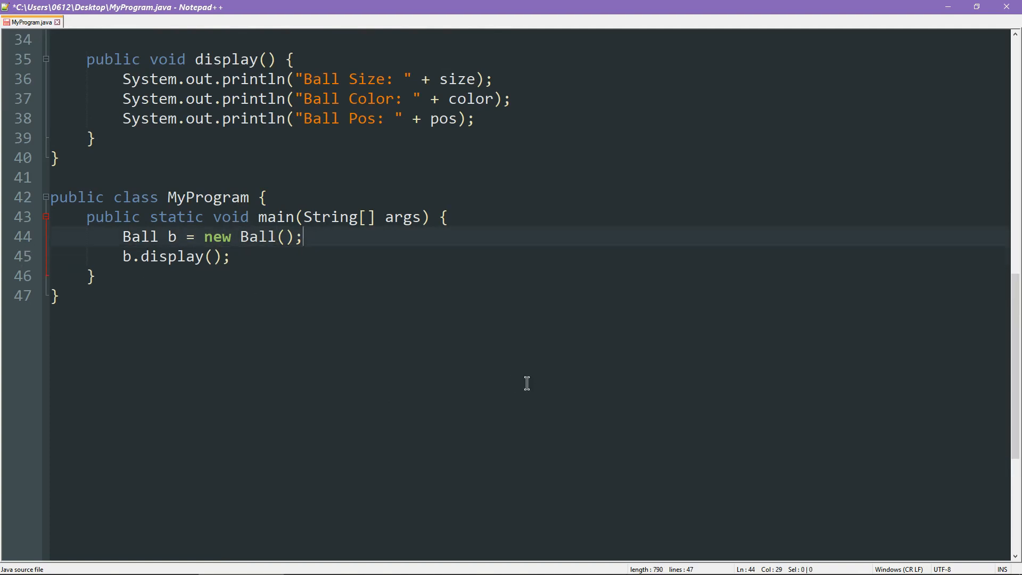
Change new Ball() in main to new Ball(3, "red").
left_click(283, 236)
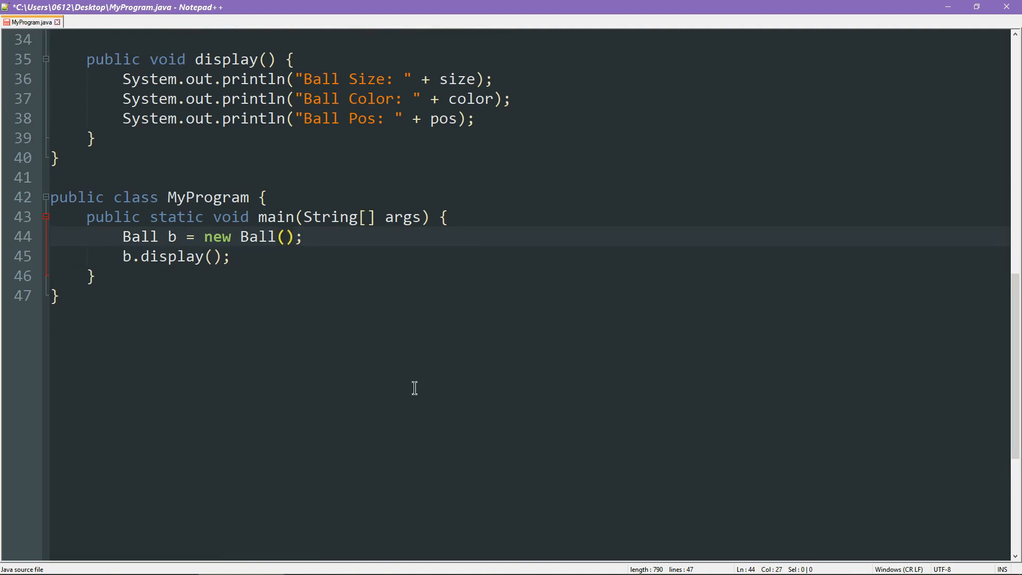
type("3")
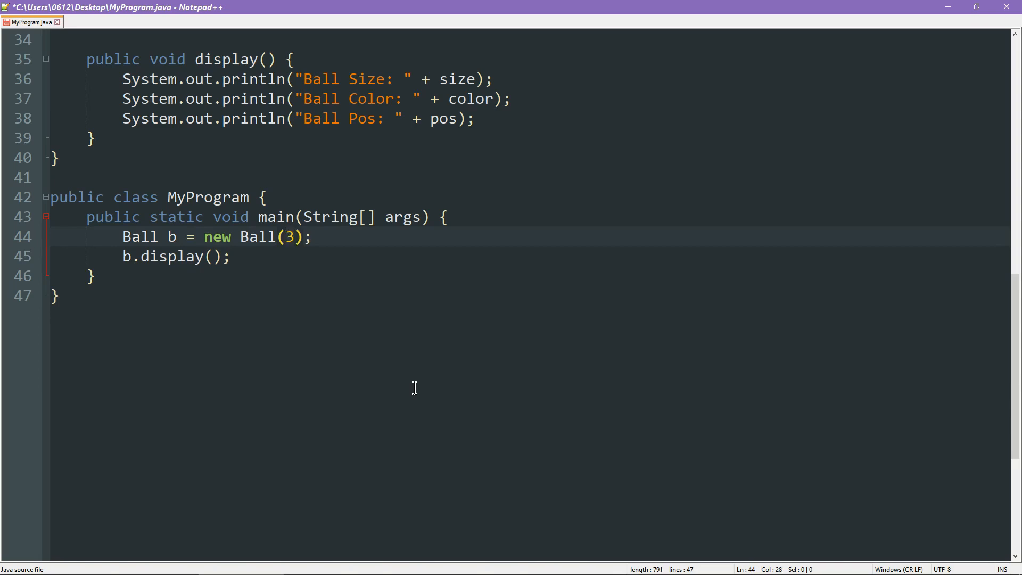
type(", \"red\"")
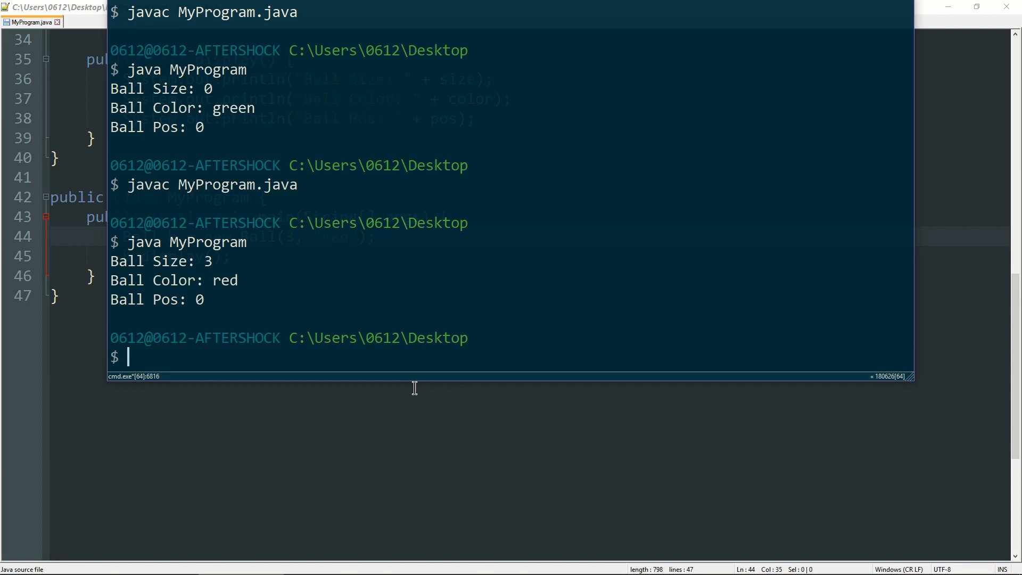
mouse_move(272, 305)
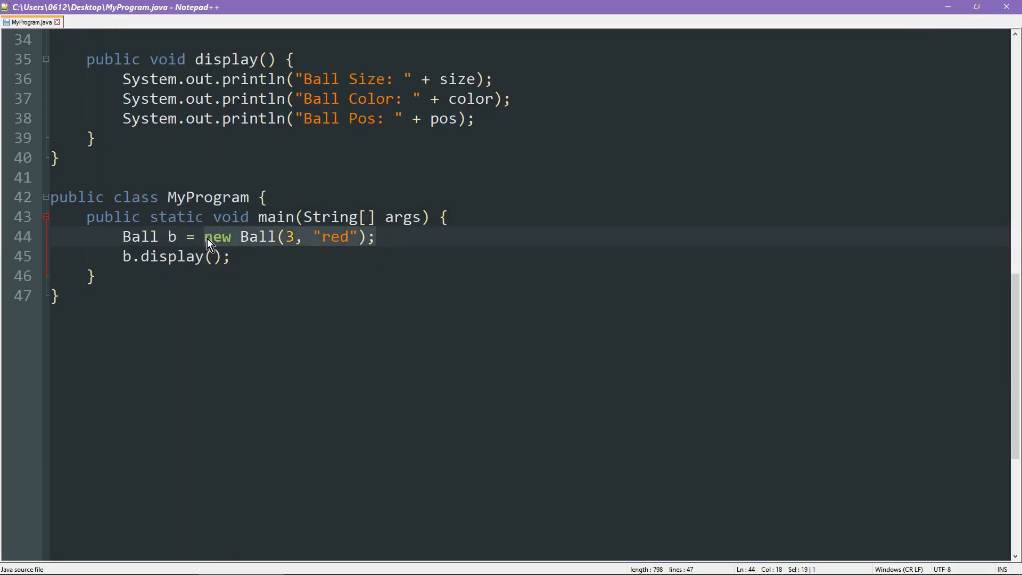
mouse_move(440, 283)
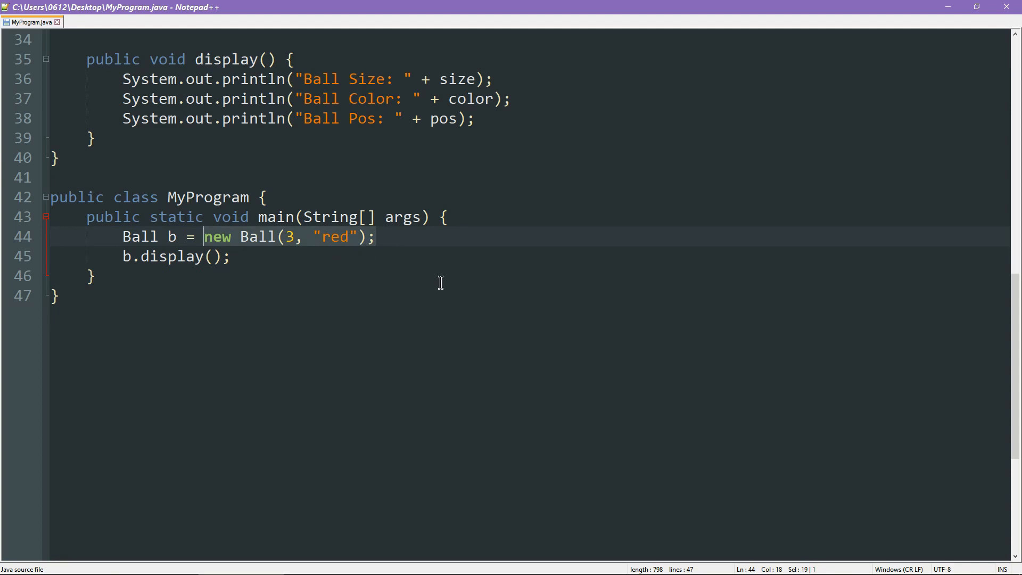